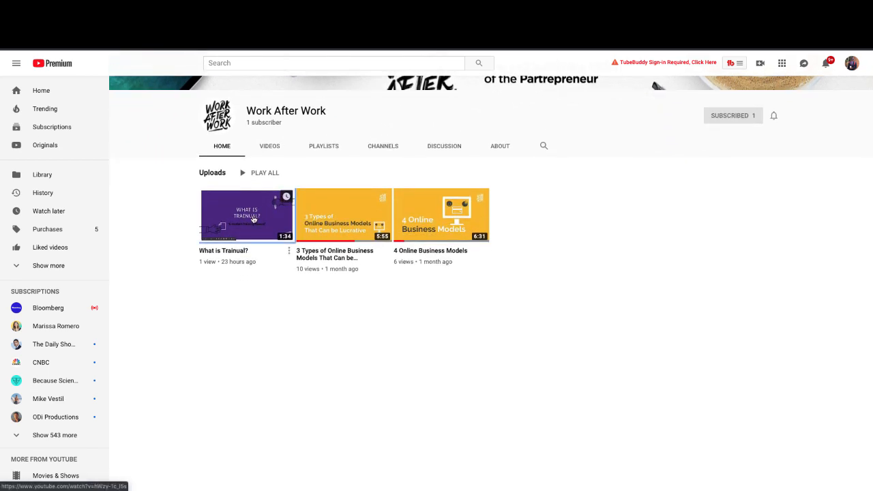
Step: Advance past the welcome video to the first onboarding survey question
click(247, 216)
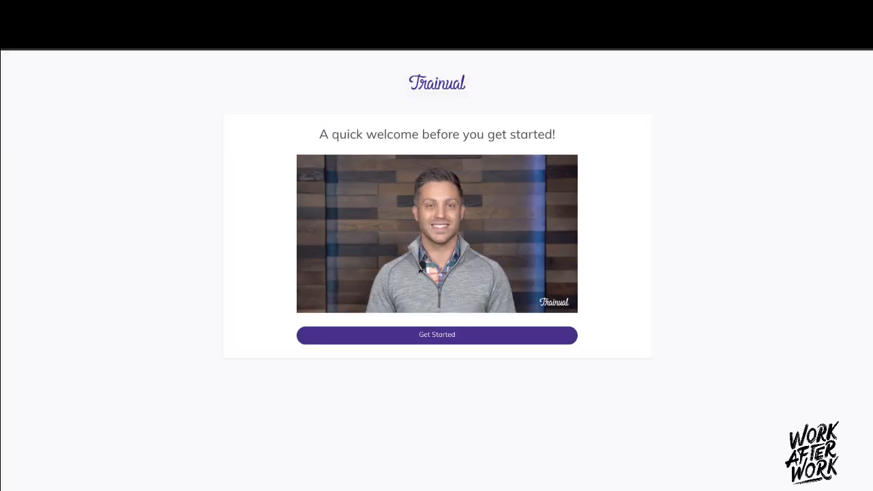
Step: Start the setup questions and choose what the account will be used for
click(436, 335)
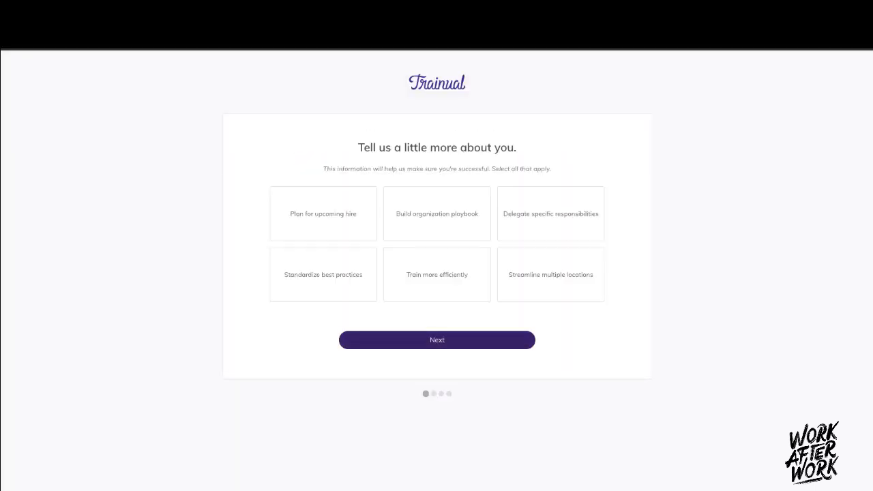
click(322, 274)
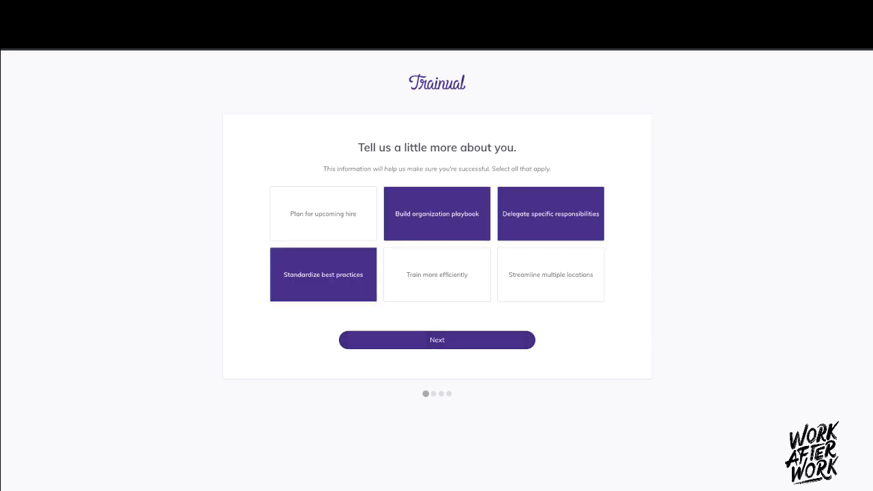
click(436, 340)
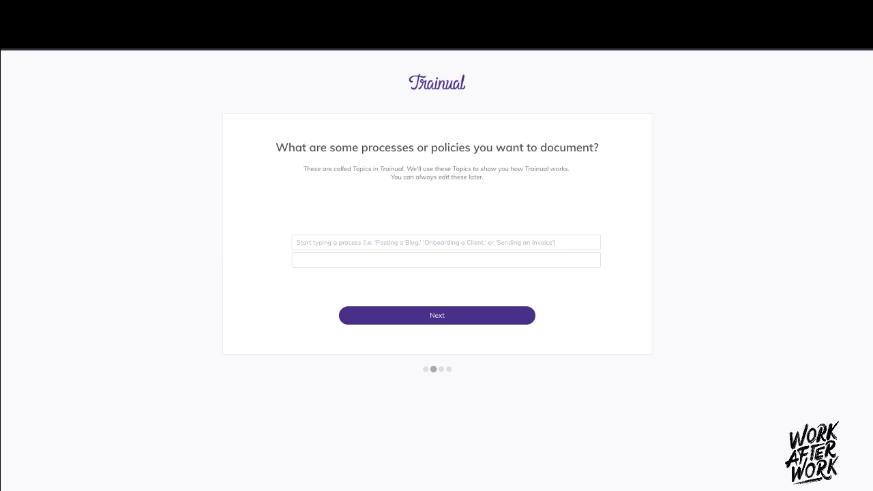
Step: Add Adding Content as the first topic, then enter 'Resear' as a role
text(P)
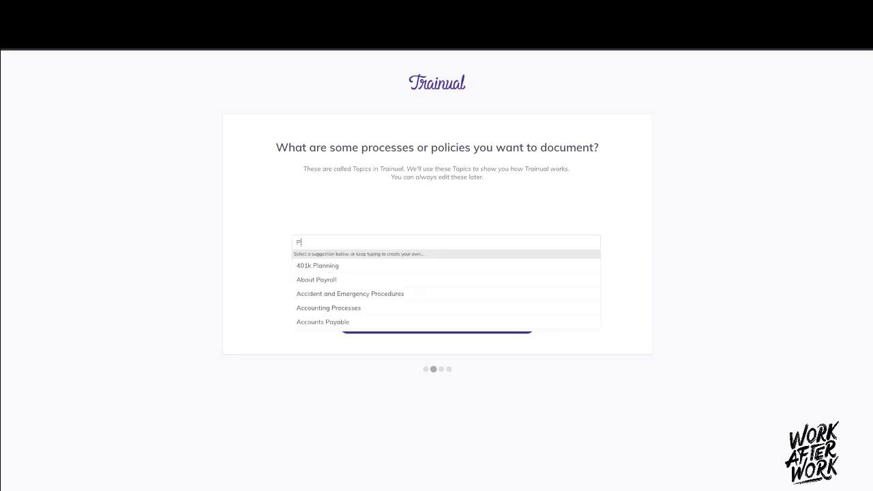
text(ost)
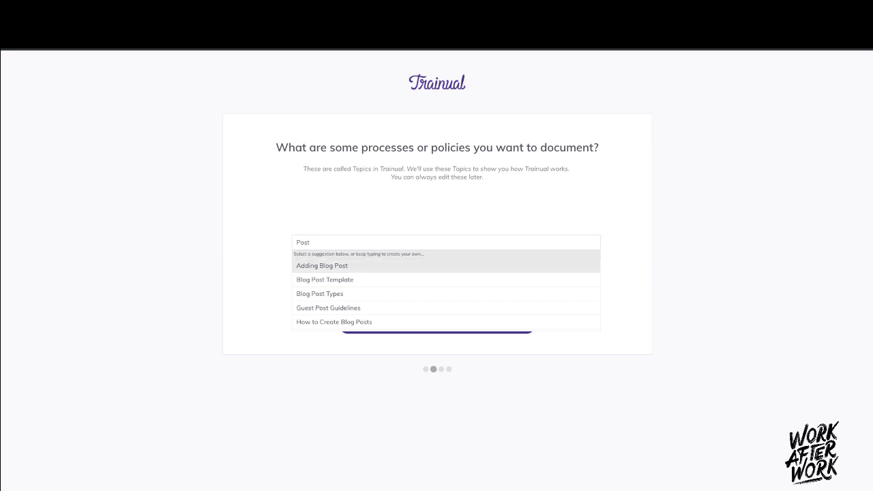
text(c)
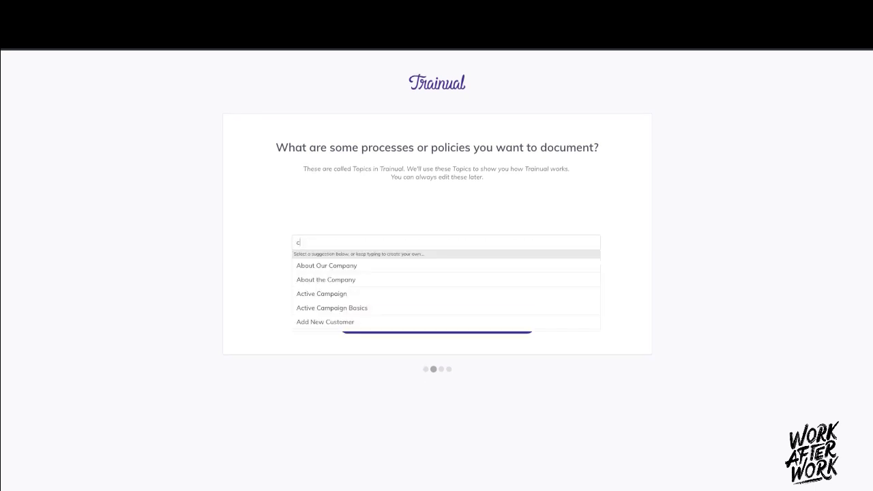
text(onte)
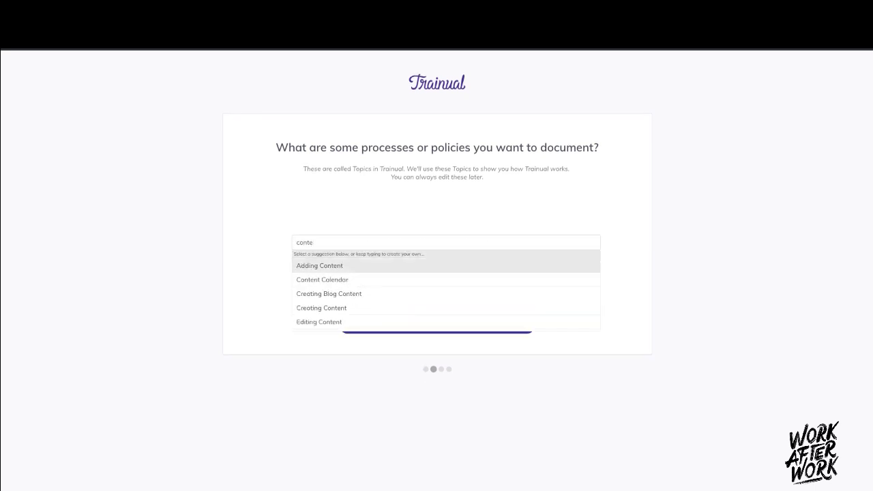
click(319, 265)
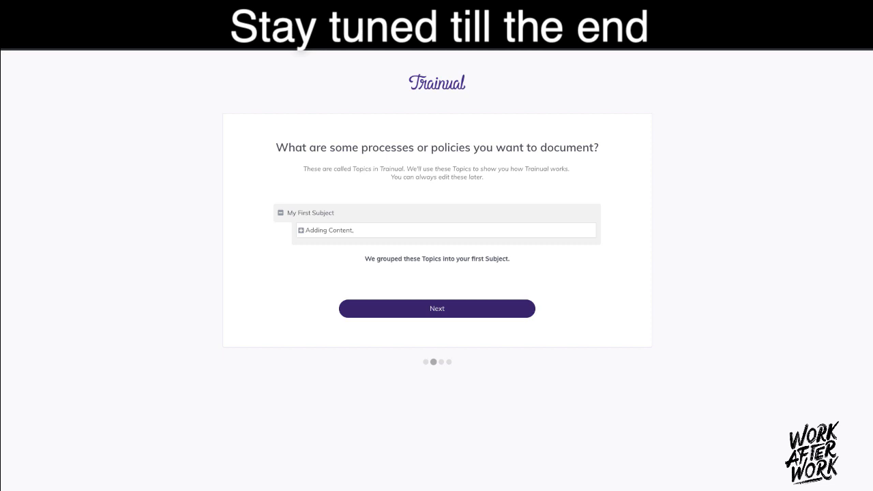
click(436, 309)
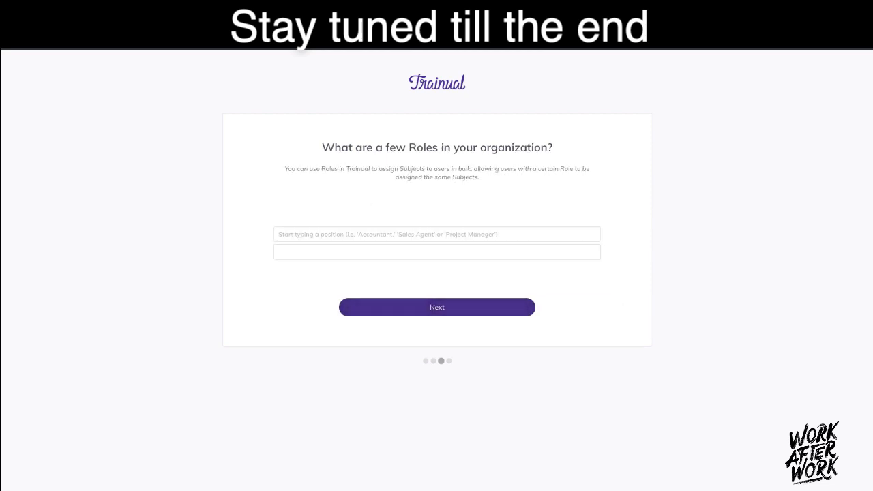
text(Resear)
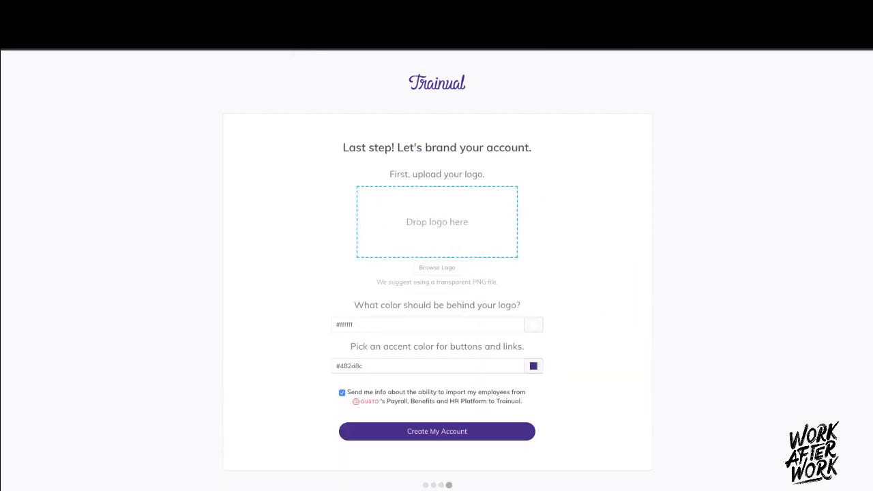
Step: Upload WAWYouTubeBanner.png as the logo and create the account
click(436, 266)
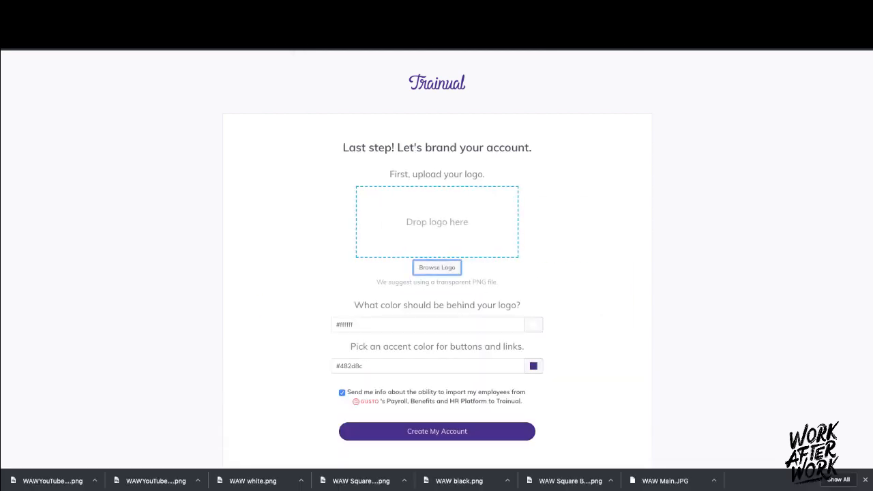
click(437, 266)
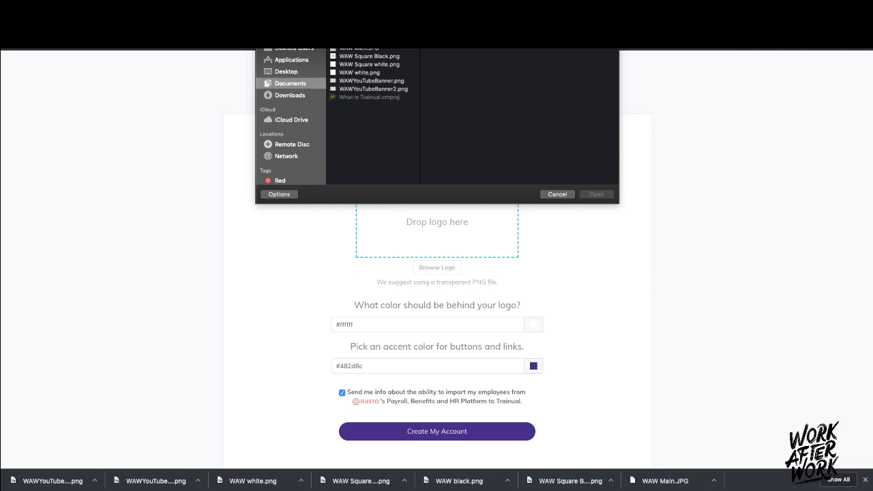
click(374, 81)
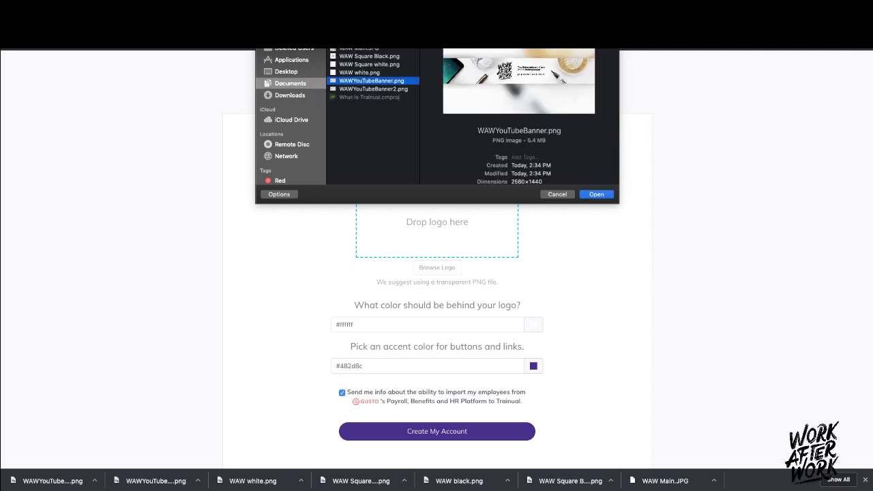
click(595, 193)
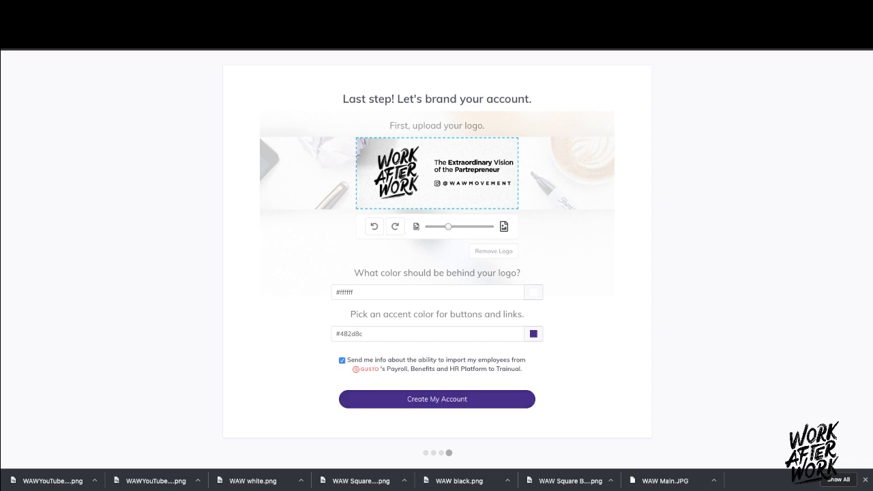
click(437, 398)
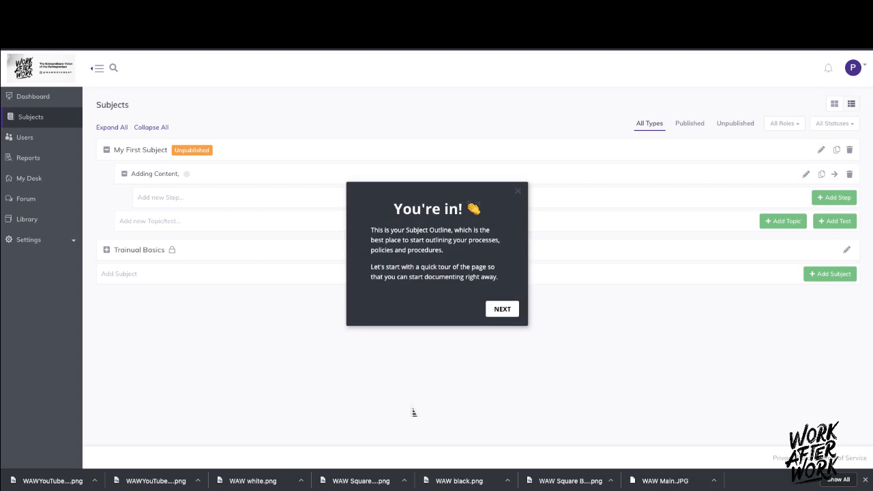
Step: Advance through all welcome tour tips on the Subjects page and finish the tour
click(502, 308)
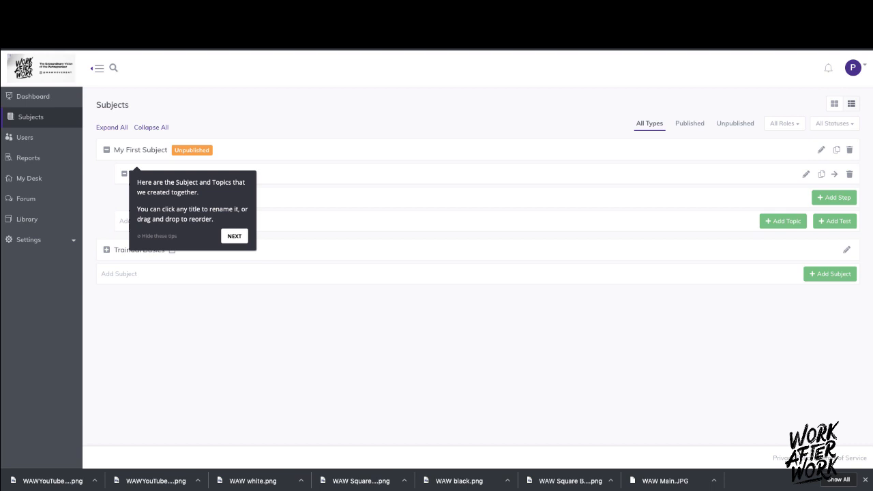
click(234, 236)
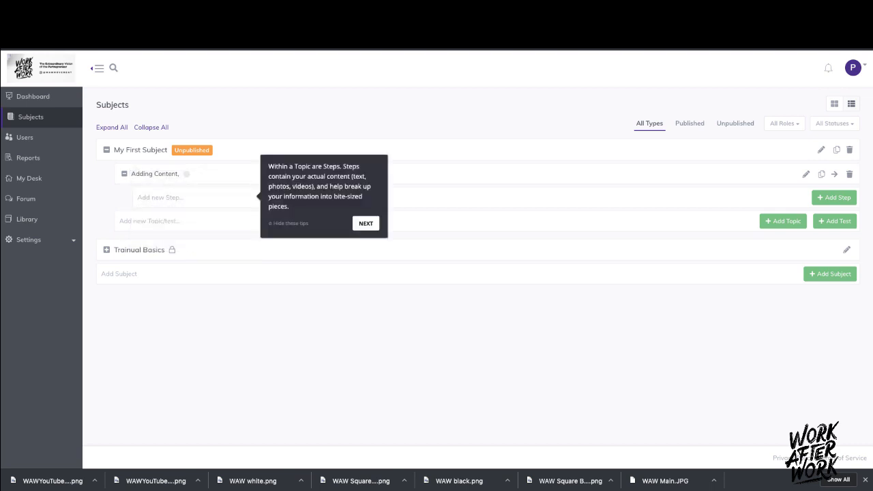
click(365, 224)
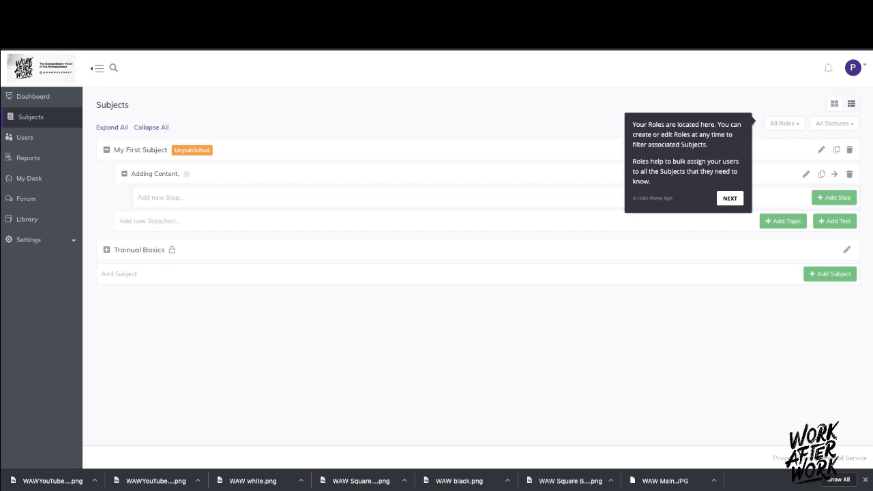
click(729, 197)
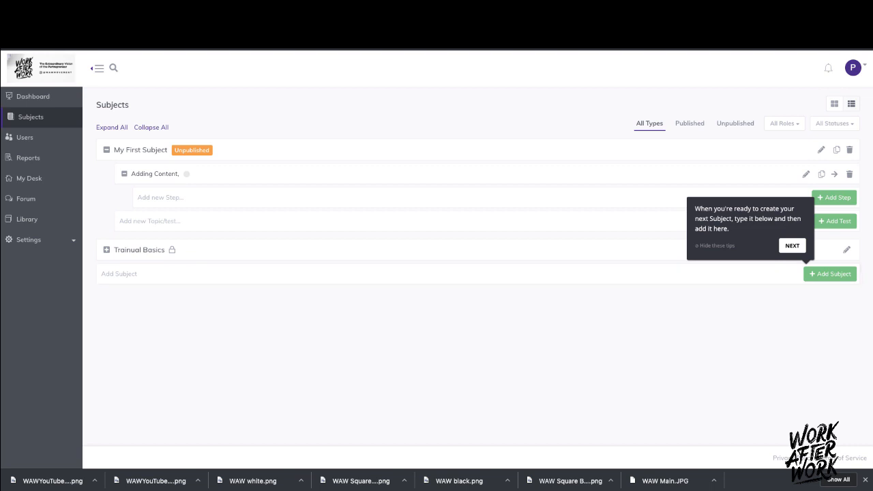
click(791, 246)
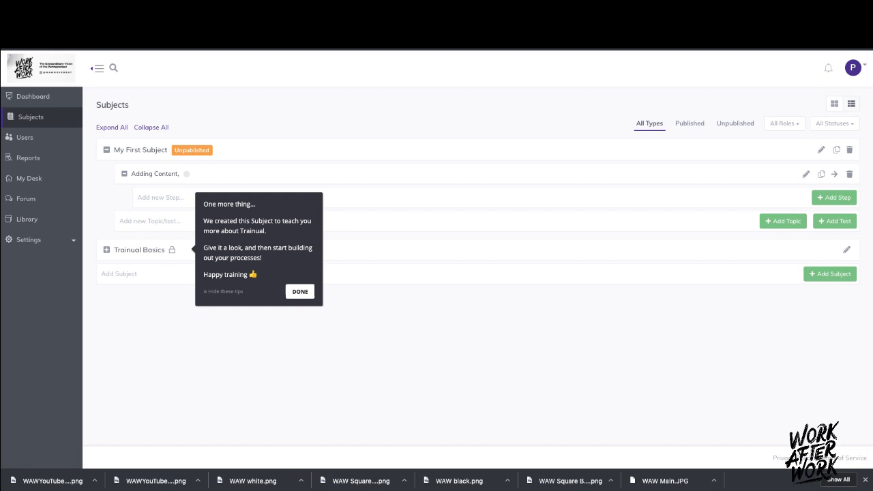
click(300, 291)
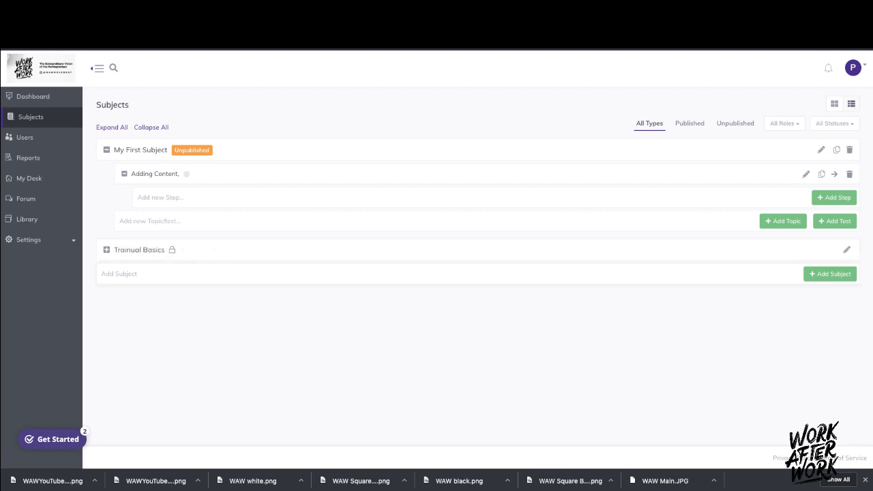
Step: Expand Trainual Basics and open its Purpose & Targets topic
click(106, 248)
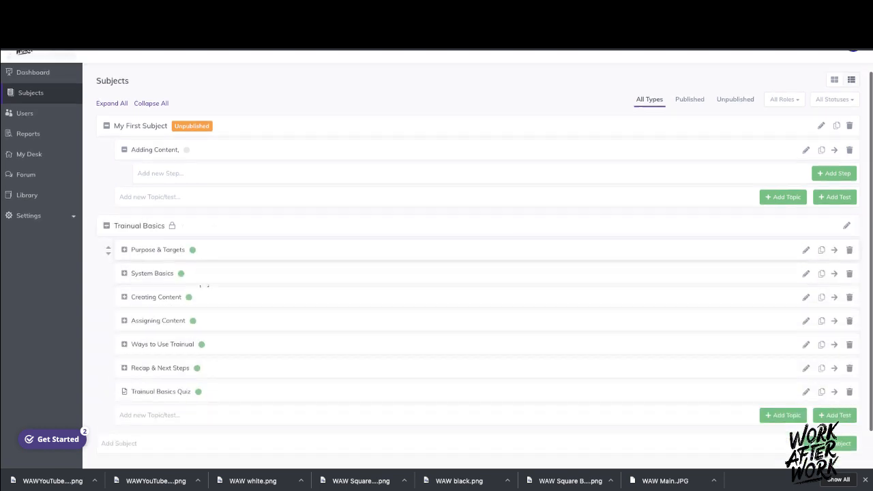
scroll(down, 3)
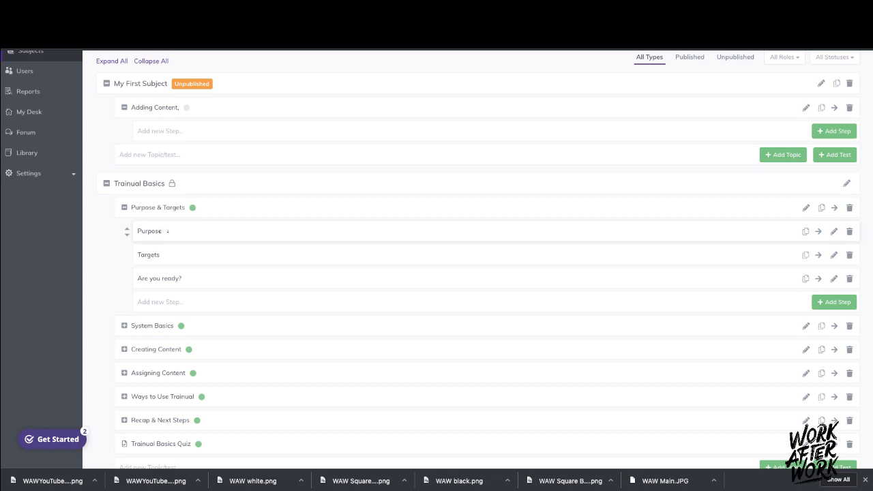
mouse_move(819, 232)
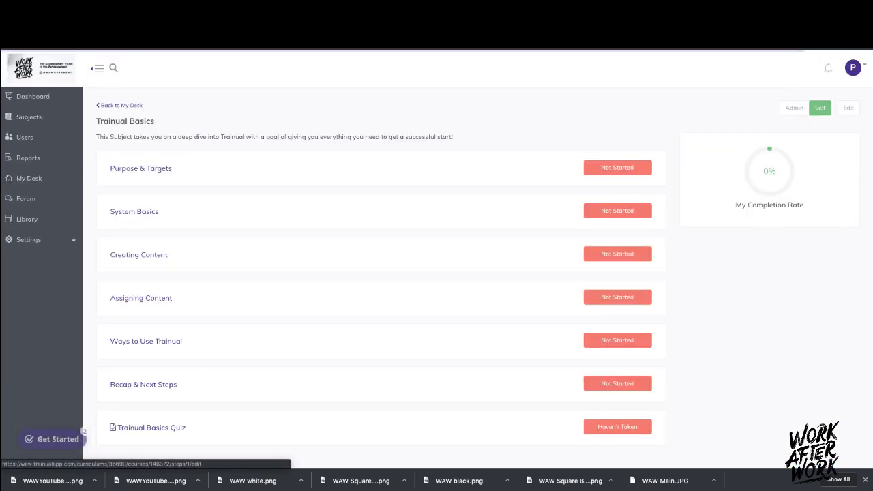
scroll(down, 3)
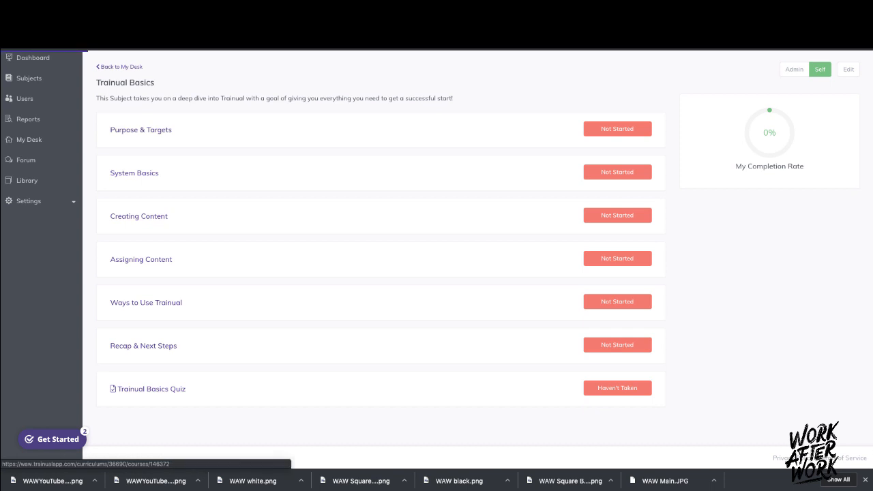
click(140, 130)
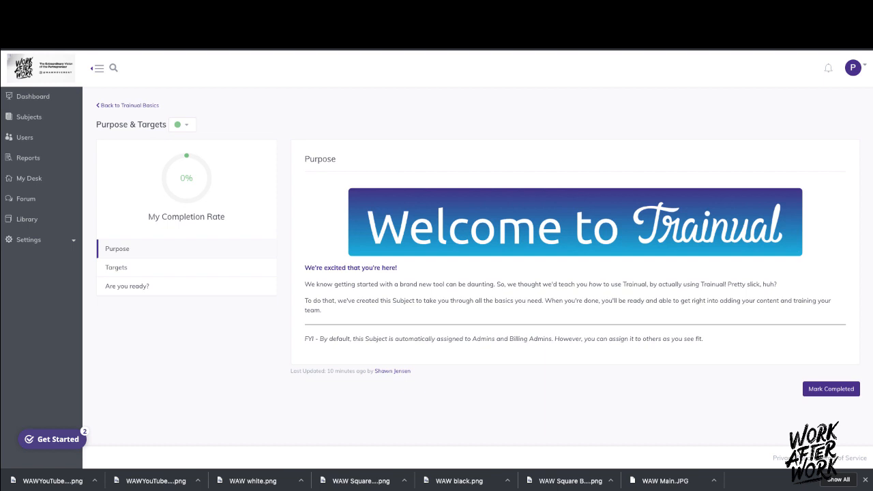
Step: Mark the Purpose, Targets and Are you ready? steps completed
click(116, 266)
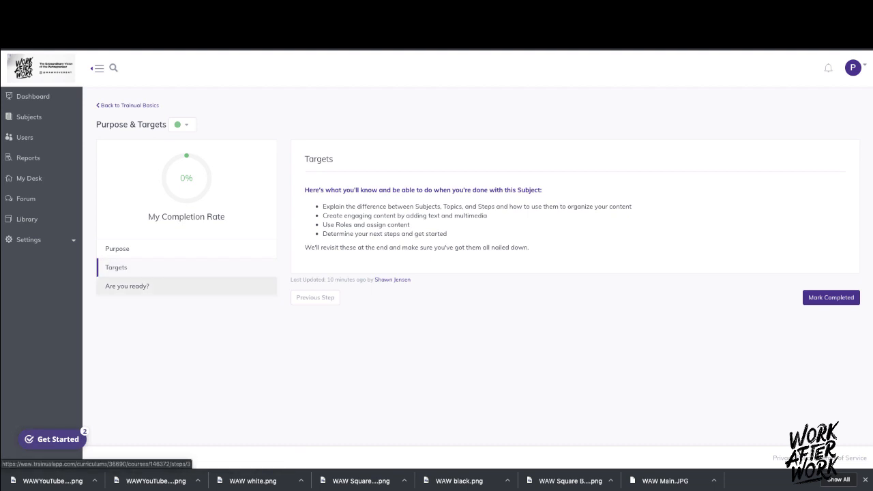
click(118, 248)
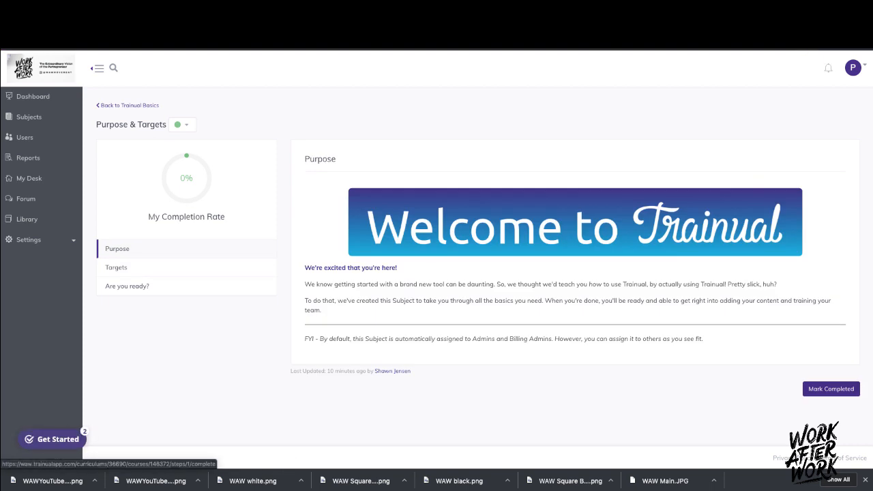
click(830, 389)
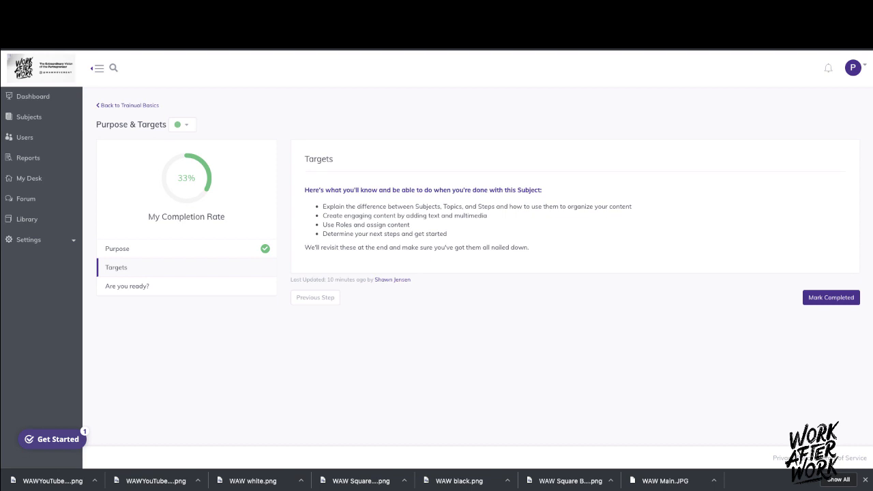
click(831, 297)
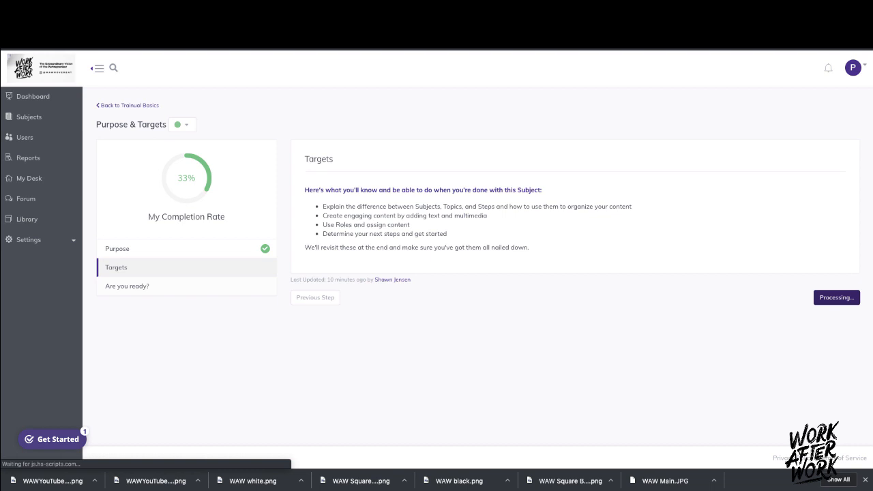
click(836, 297)
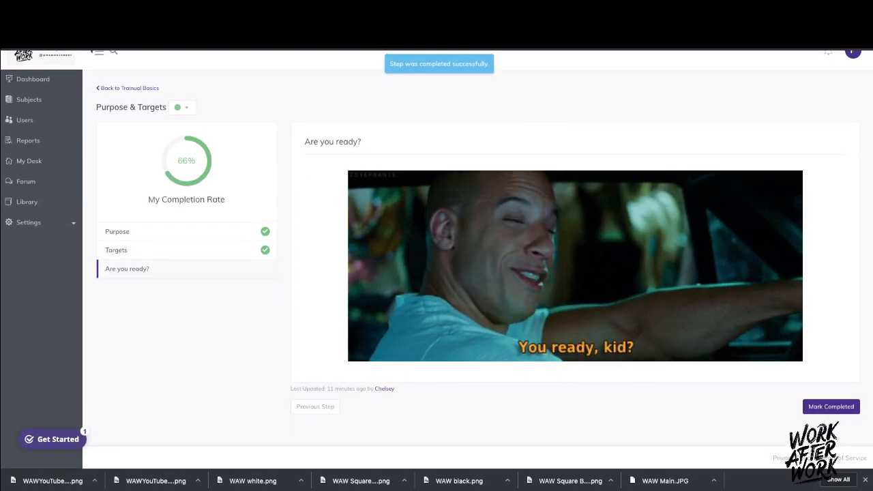
click(830, 406)
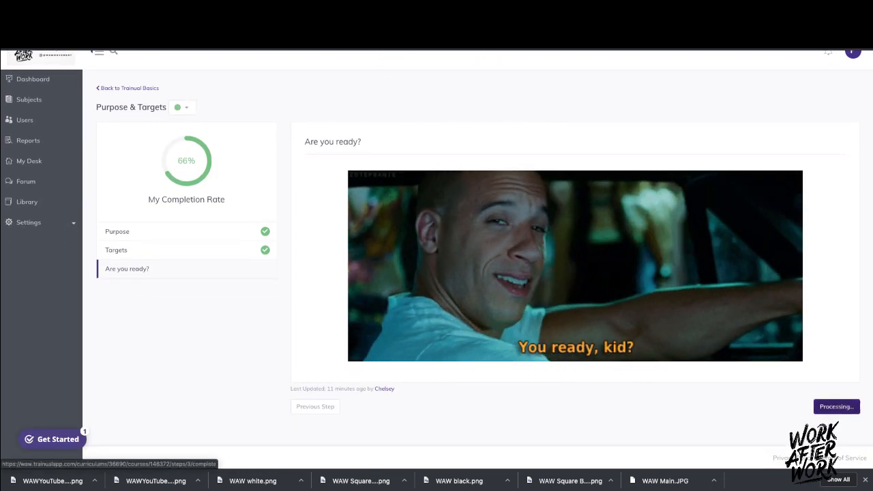
click(835, 406)
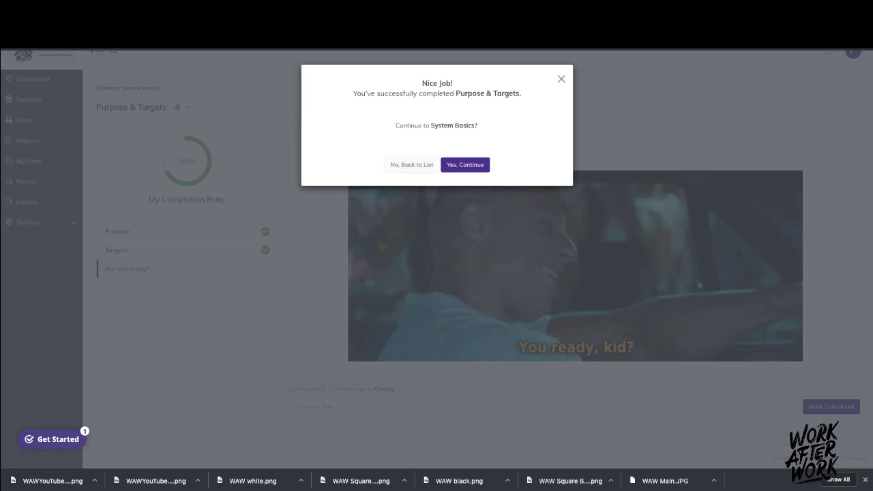
Step: Continue into System Basics and mark its Purpose and Targets steps completed
click(463, 164)
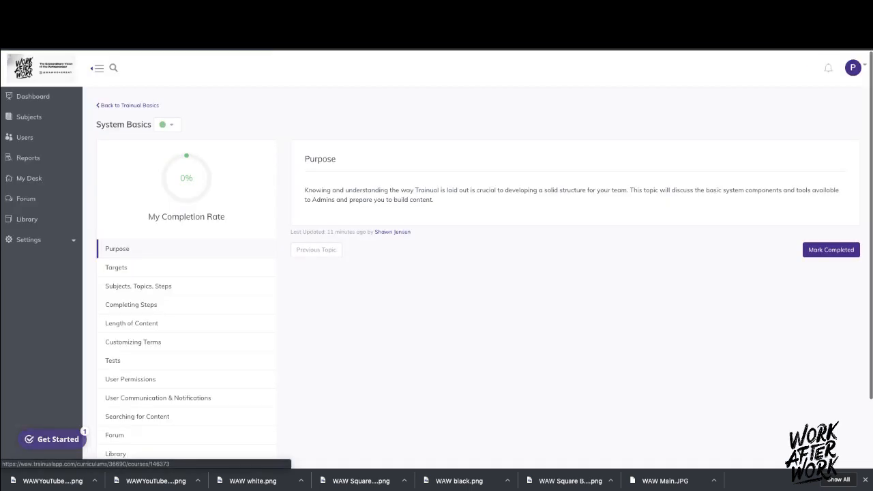
click(830, 248)
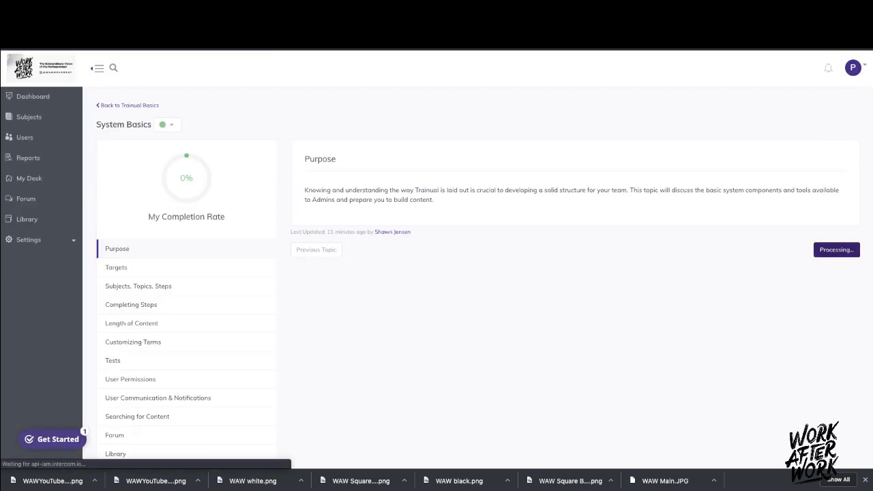
click(836, 248)
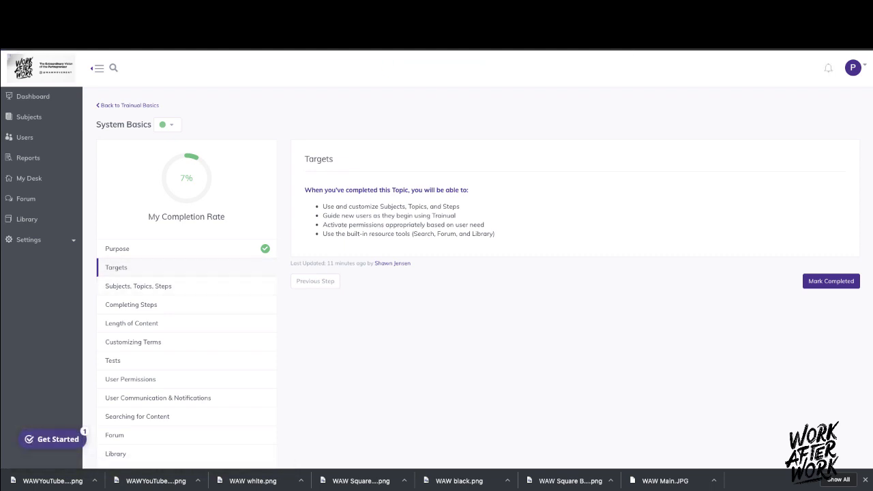
scroll(down, 3)
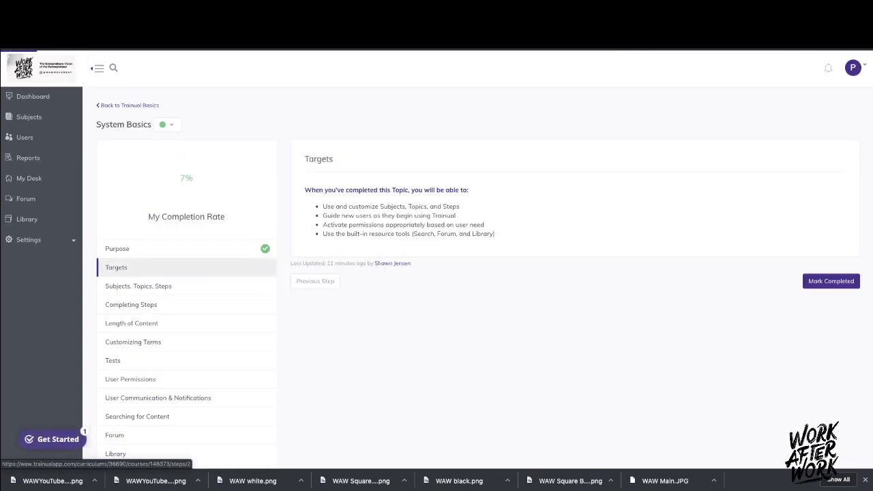
click(830, 281)
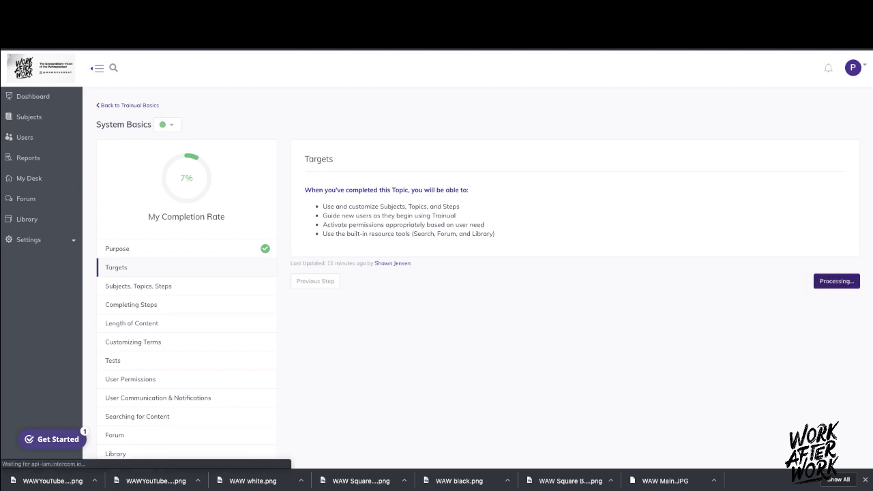
click(835, 281)
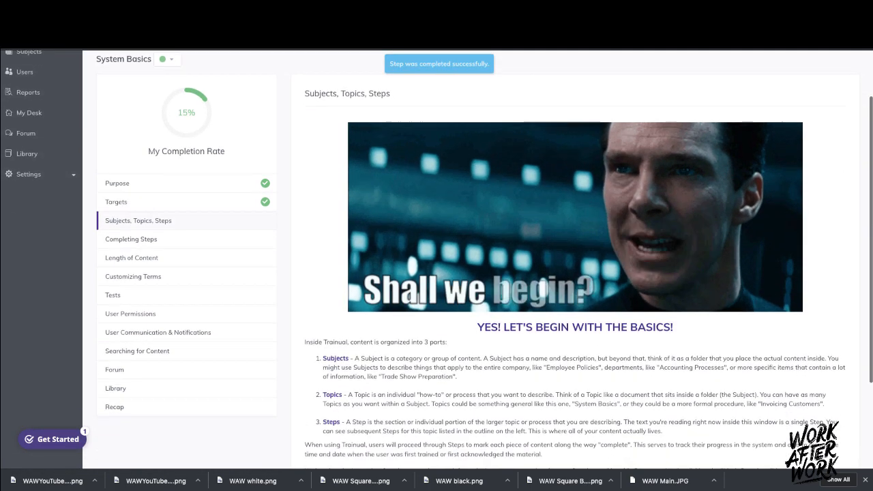
Step: Mark the Subjects, Topics, Steps and Completing Steps steps completed
scroll(down, 3)
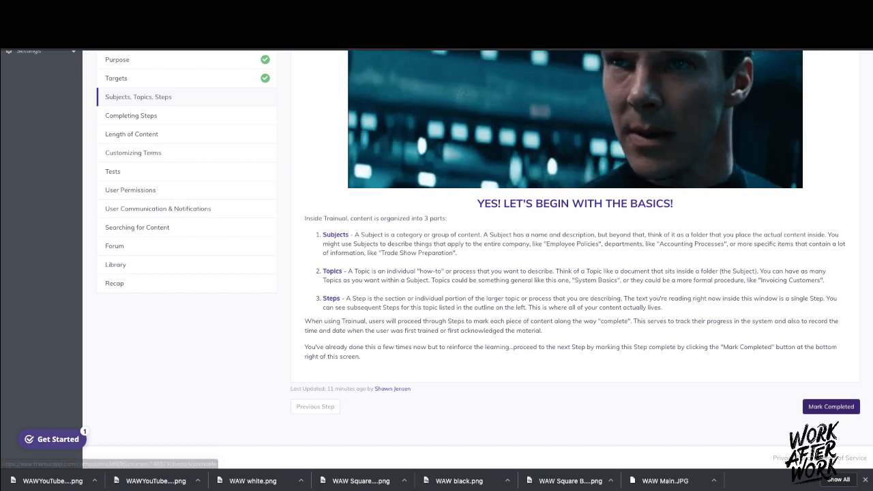
click(830, 407)
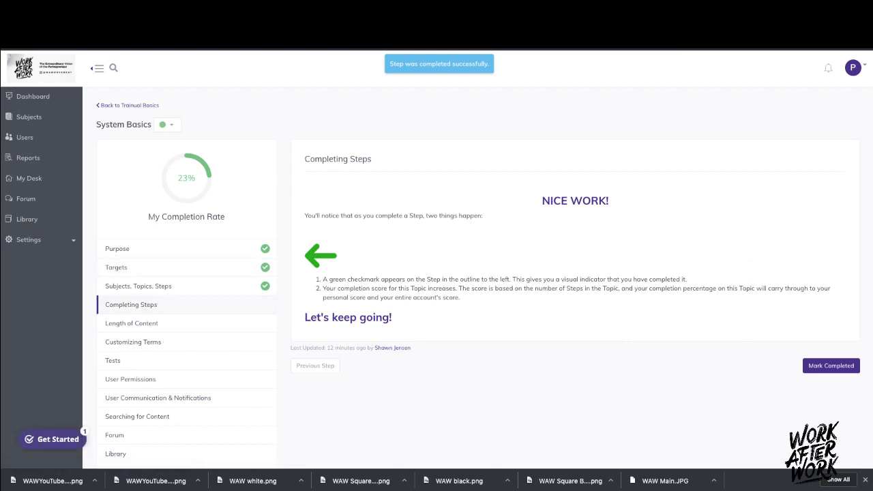
scroll(down, 3)
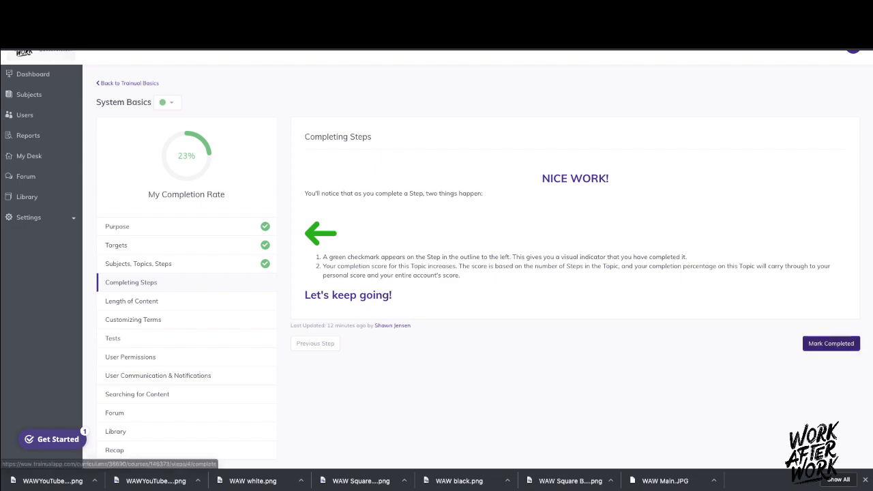
click(830, 344)
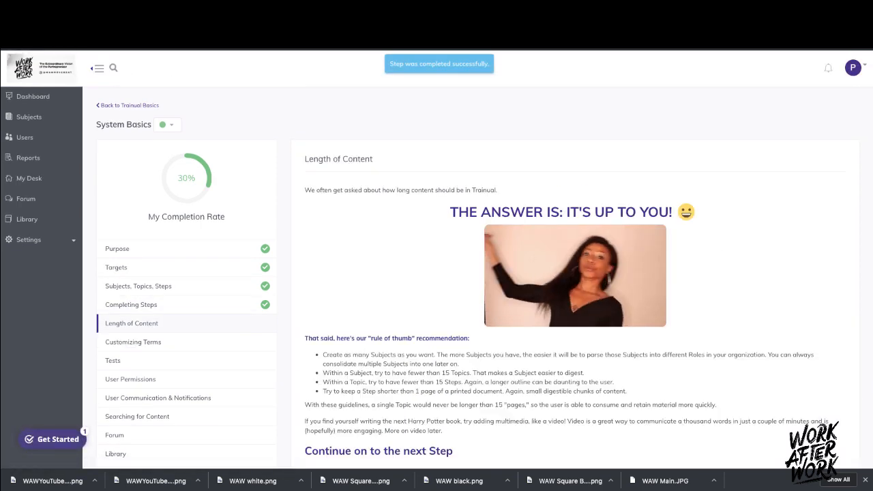
scroll(down, 3)
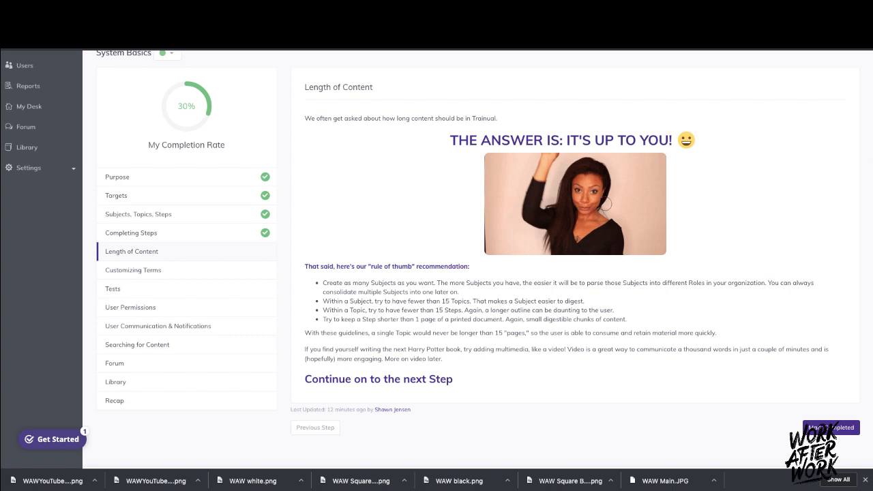
scroll(down, 3)
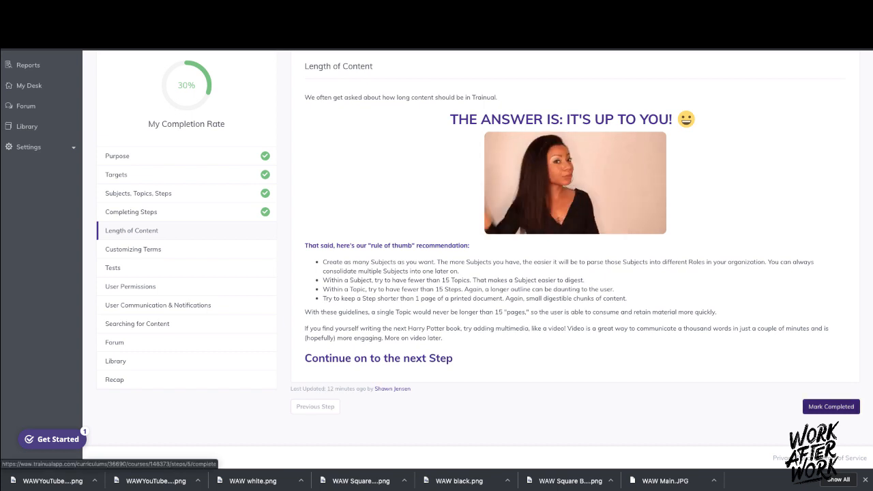
Step: Complete Length of Content, enter 'Activit' in the sample Step field, and complete Customizing Terms
click(830, 407)
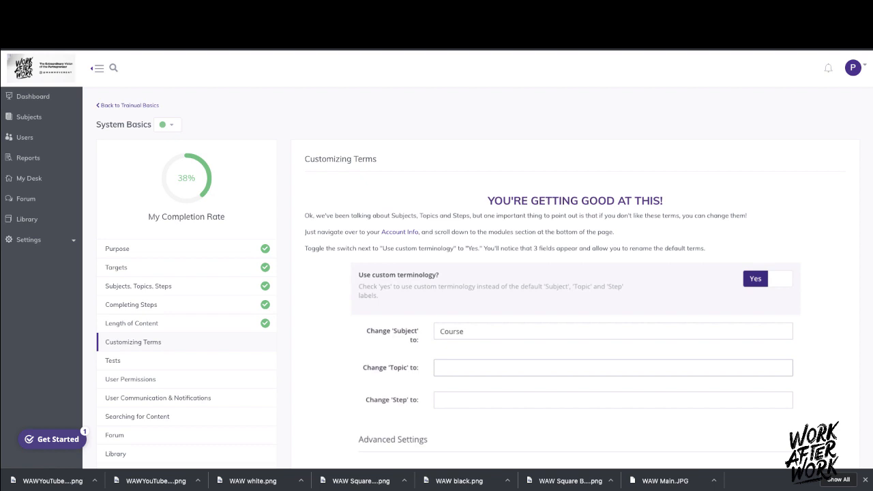
text(Activity)
text(Unit)
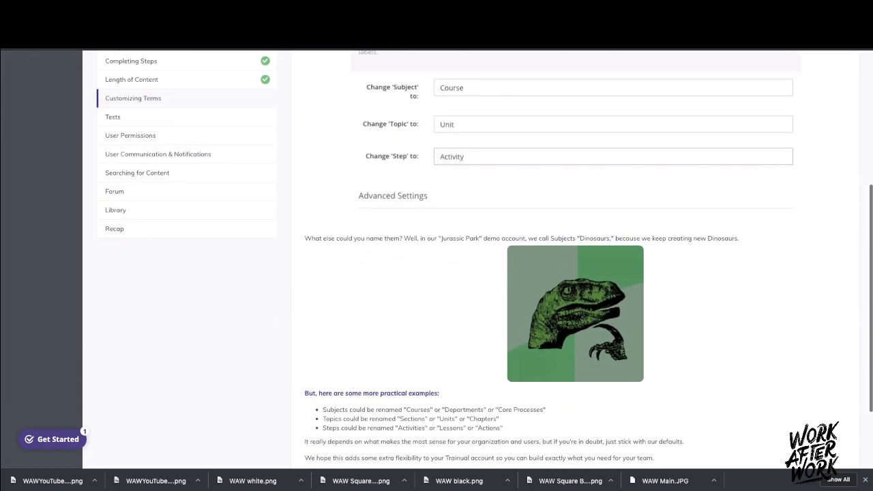
scroll(down, 3)
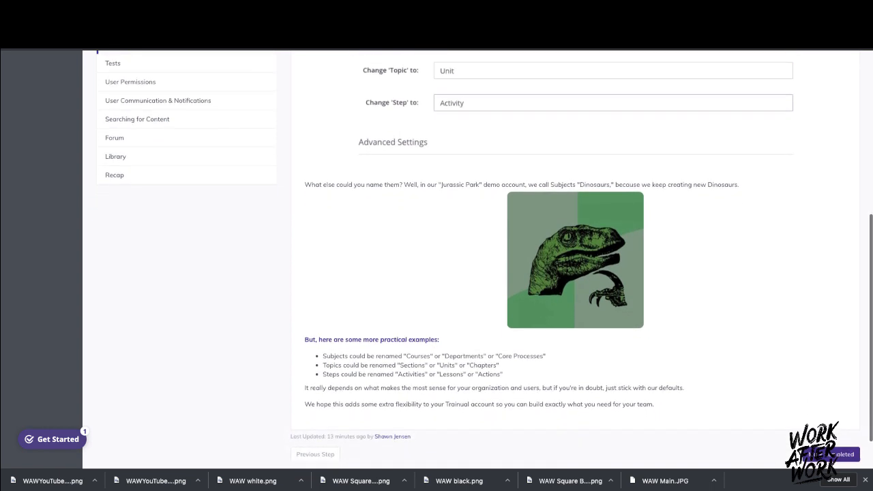
scroll(down, 3)
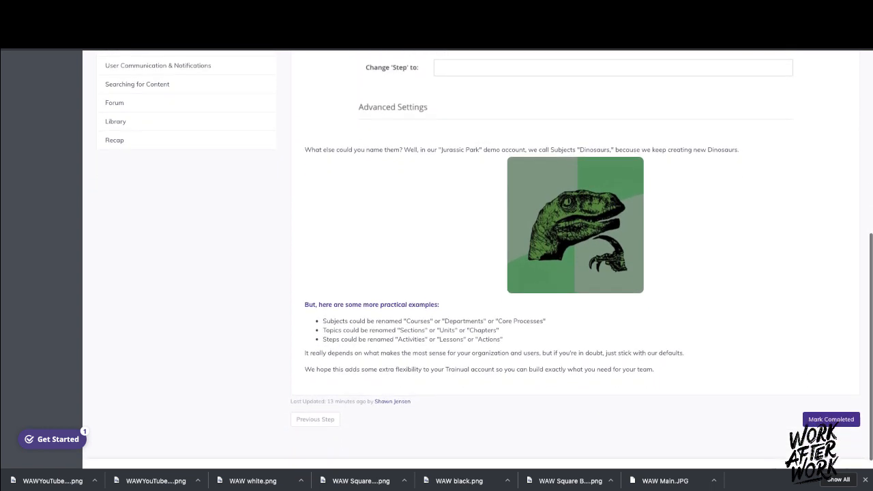
click(113, 360)
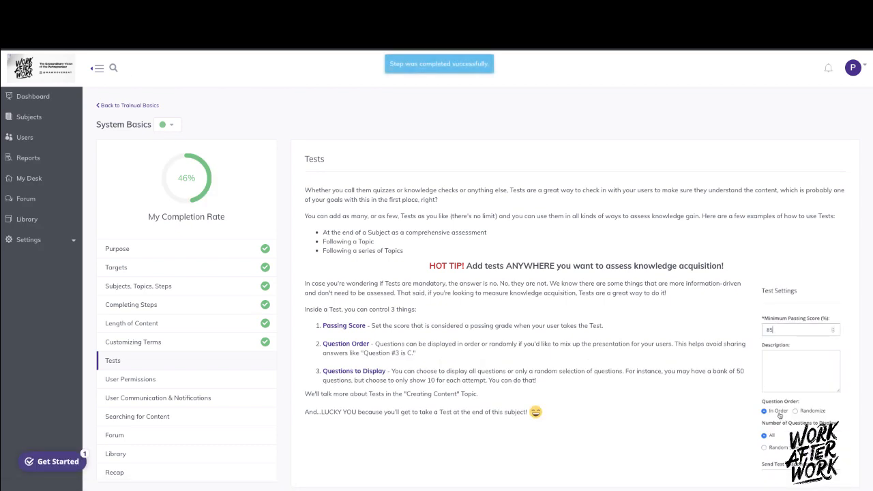
Step: Try the sample test settings, toggling question order and setting 10 random questions
click(794, 411)
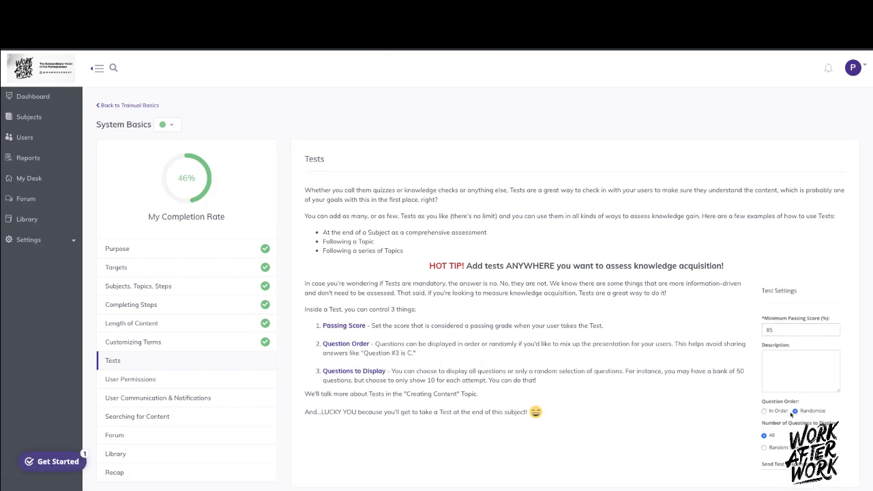
click(764, 410)
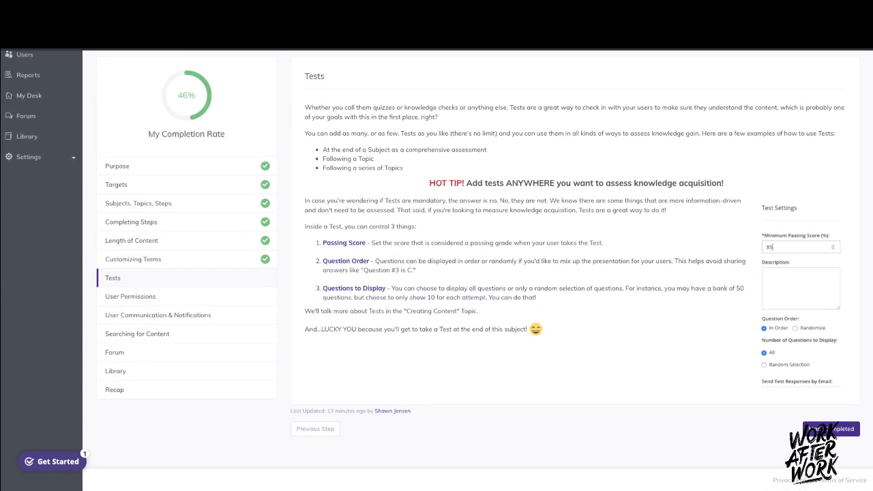
click(795, 327)
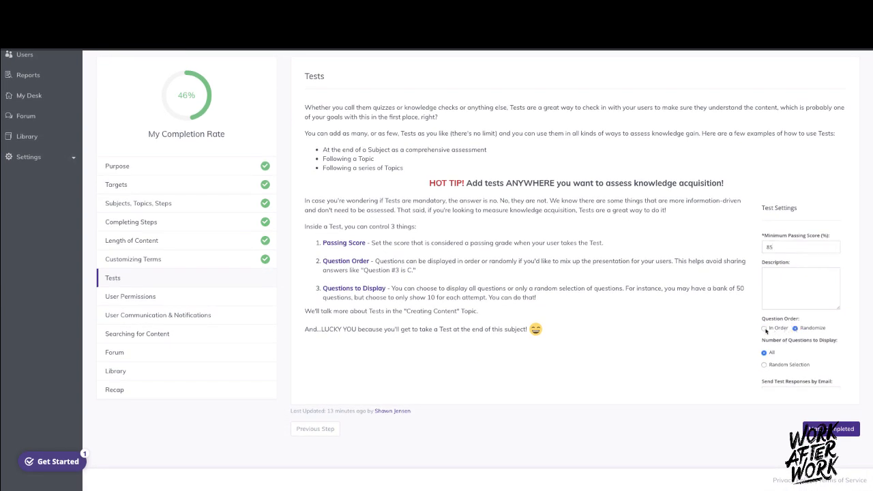
click(764, 327)
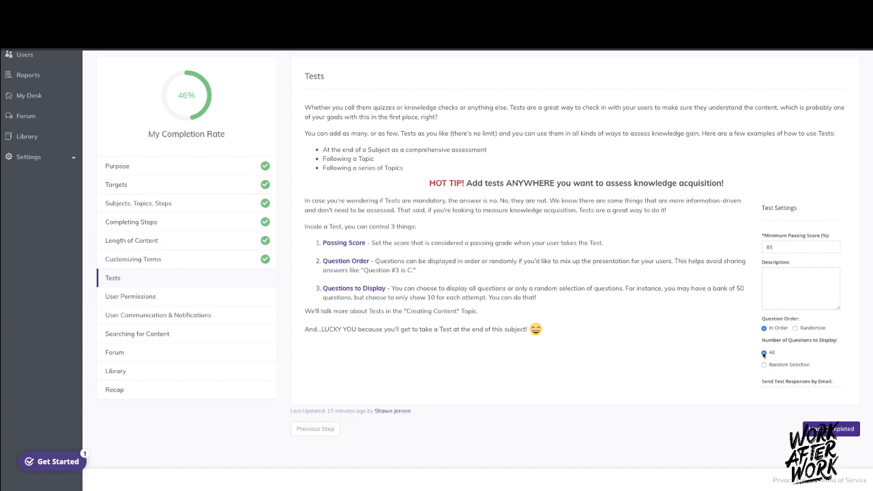
click(763, 364)
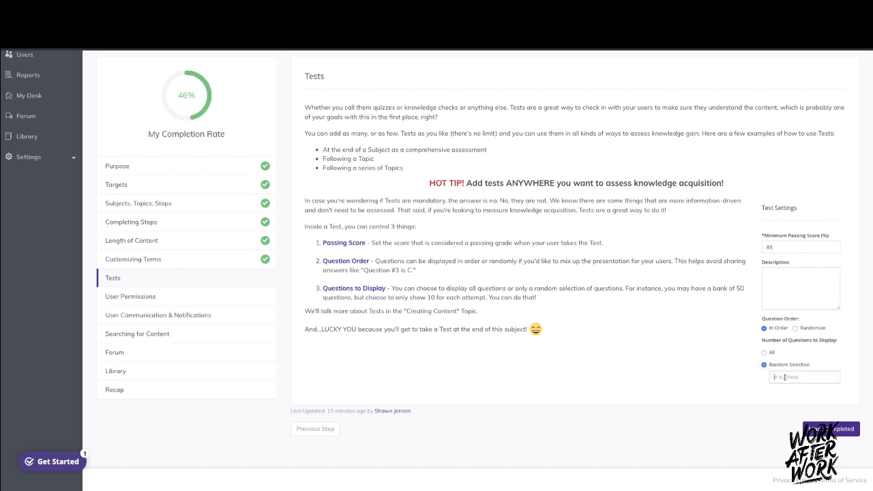
text(10)
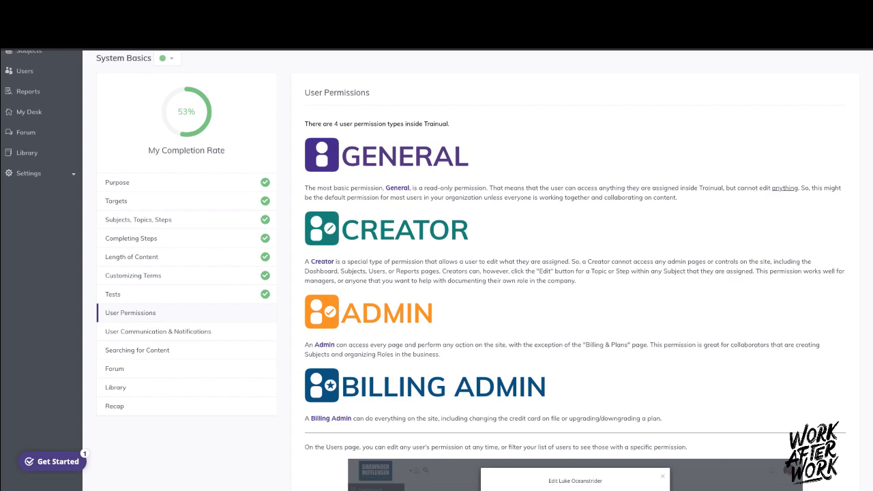
Step: Scroll through User Permissions and mark the step completed
scroll(down, 3)
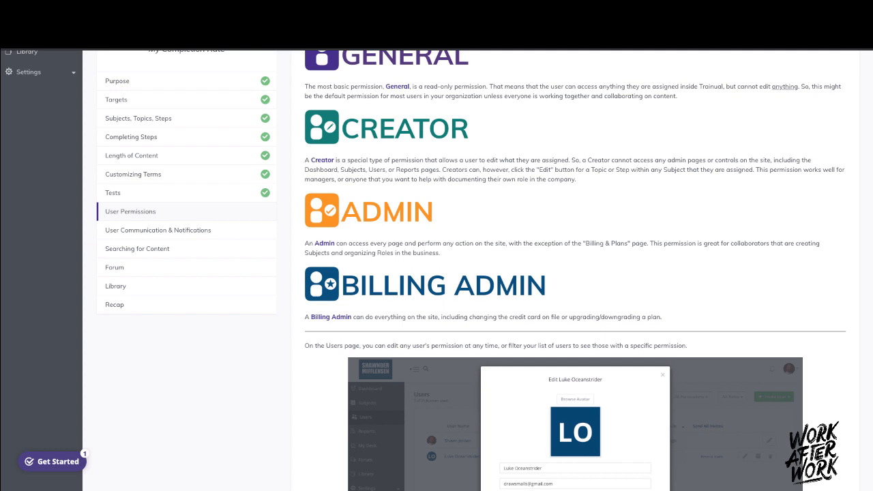
scroll(down, 3)
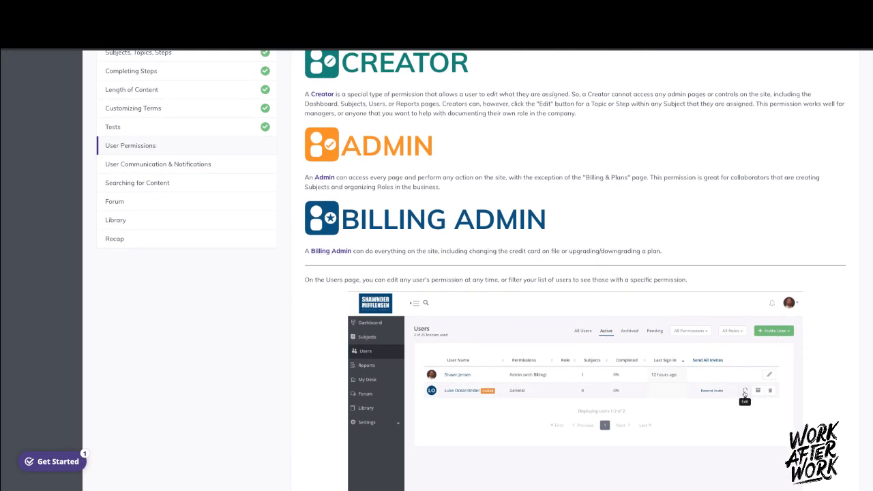
click(744, 391)
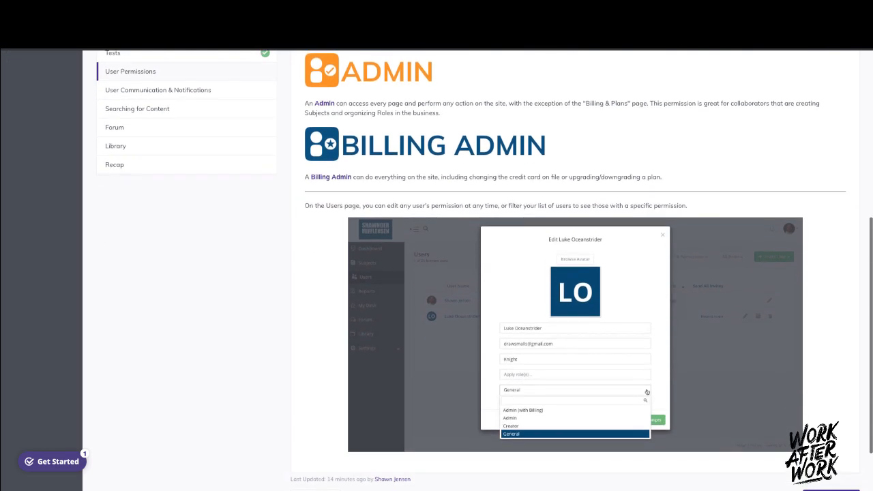
scroll(down, 3)
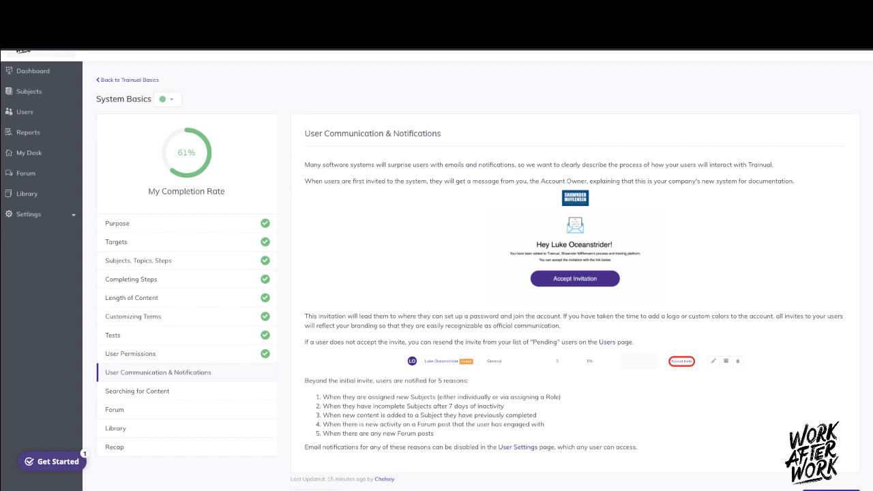
Step: Try searching 'policy' in the Searching for Content step's search box
scroll(down, 3)
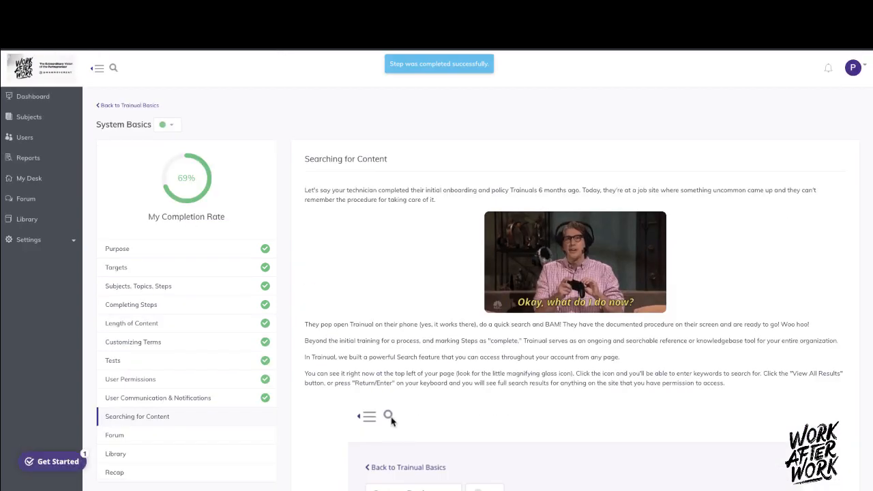
text(policy)
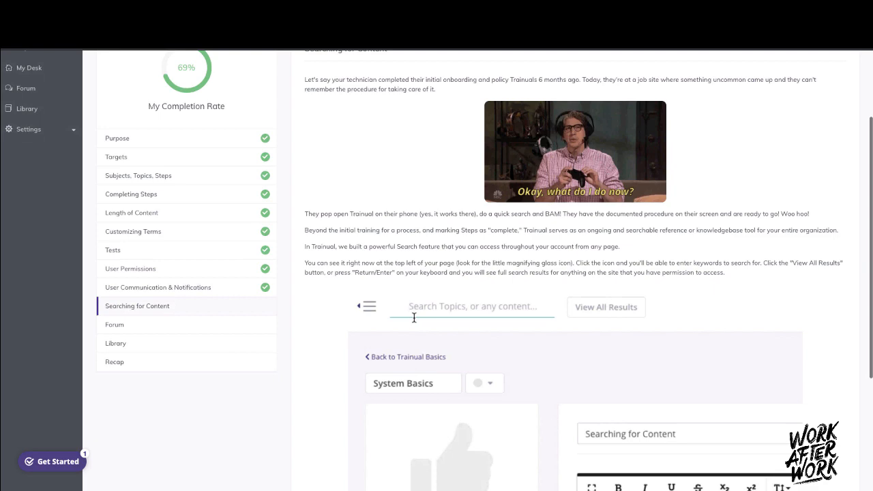
text(policy)
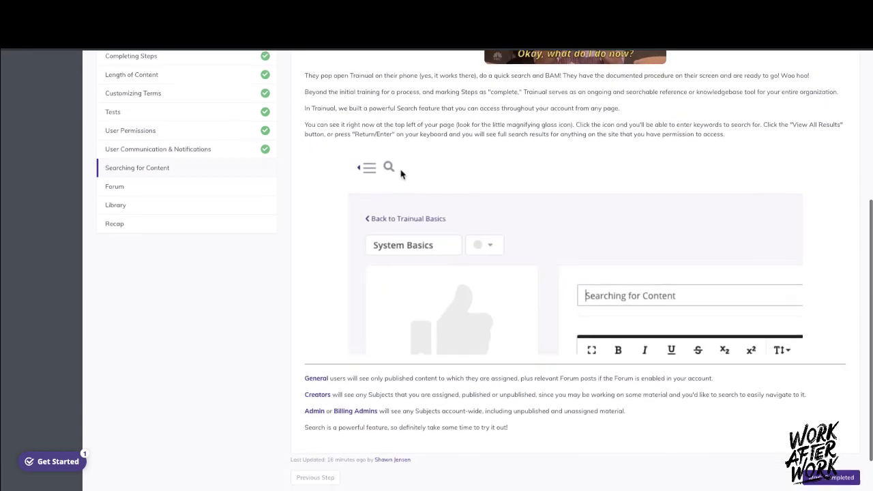
text(policy)
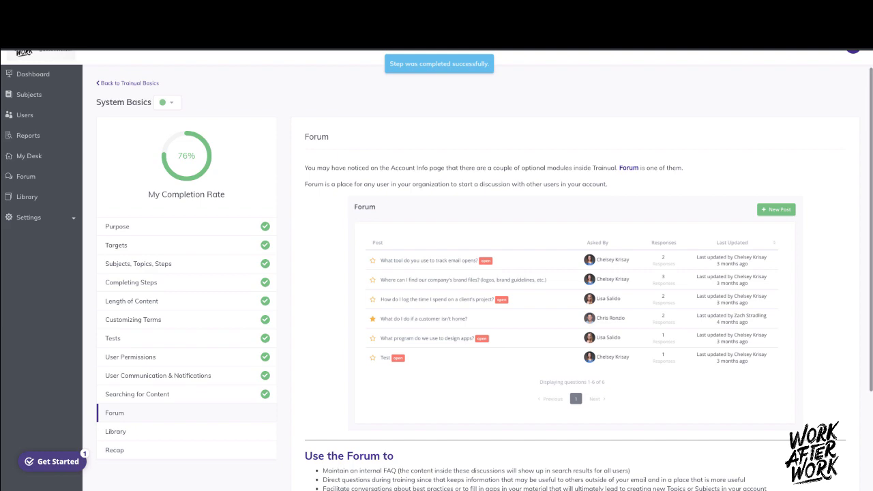
Step: Mark the Forum step of System Basics completed
scroll(down, 3)
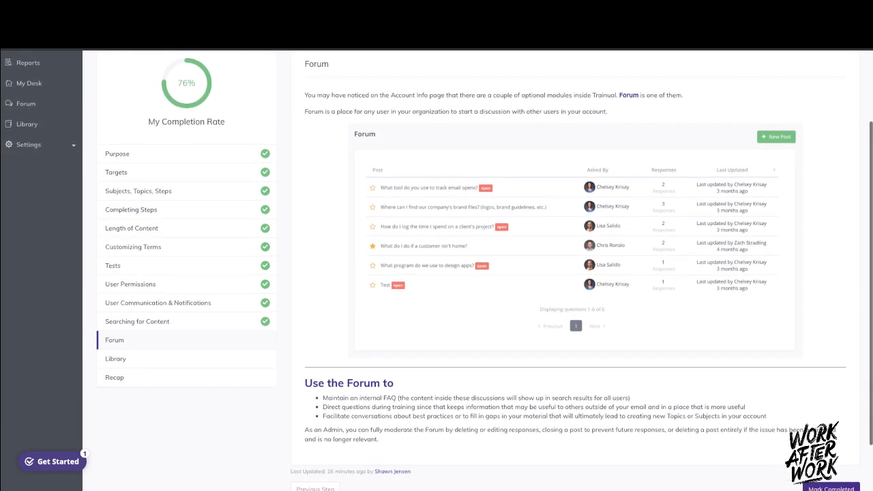
scroll(down, 3)
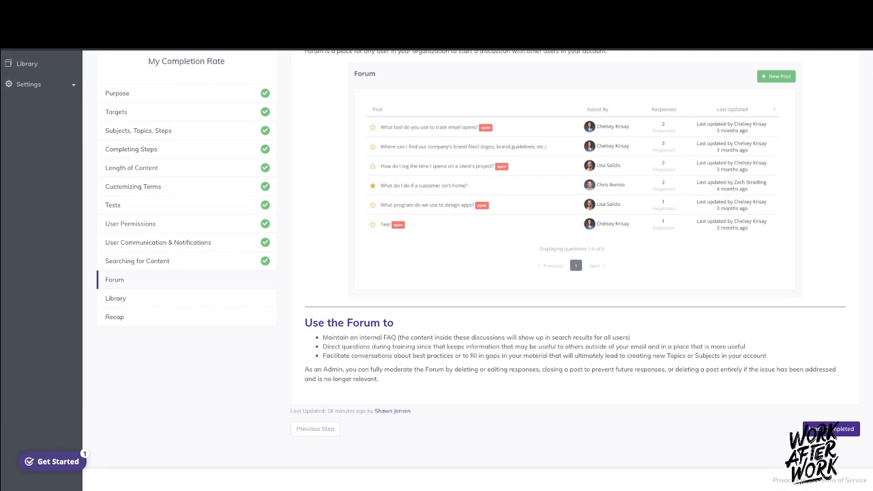
click(830, 428)
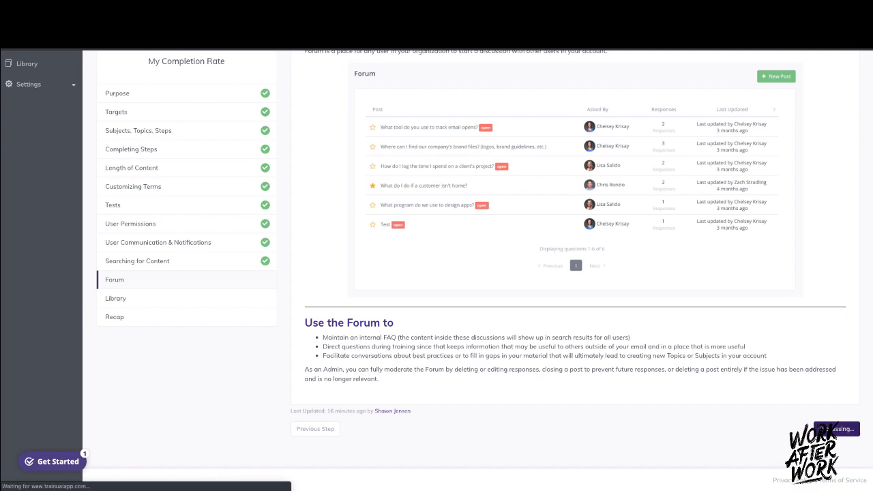
Step: Read through the Library step and mark it completed, reaching Recap at 92%
click(114, 298)
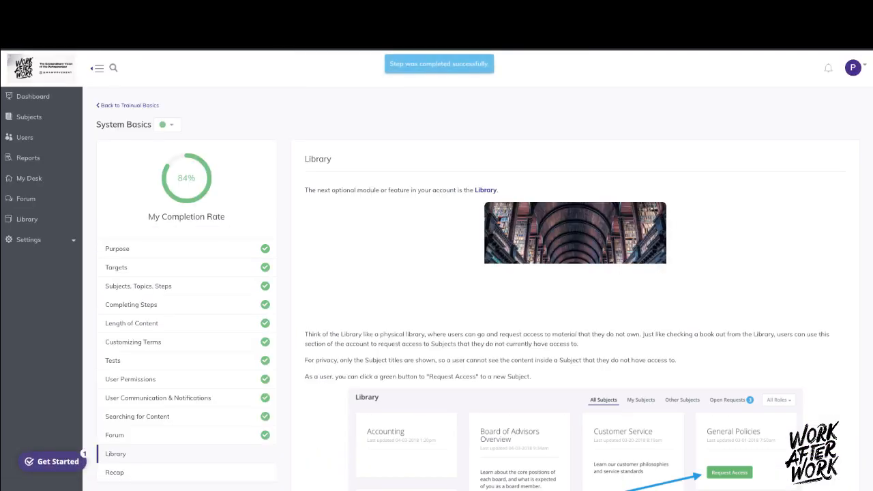
scroll(down, 3)
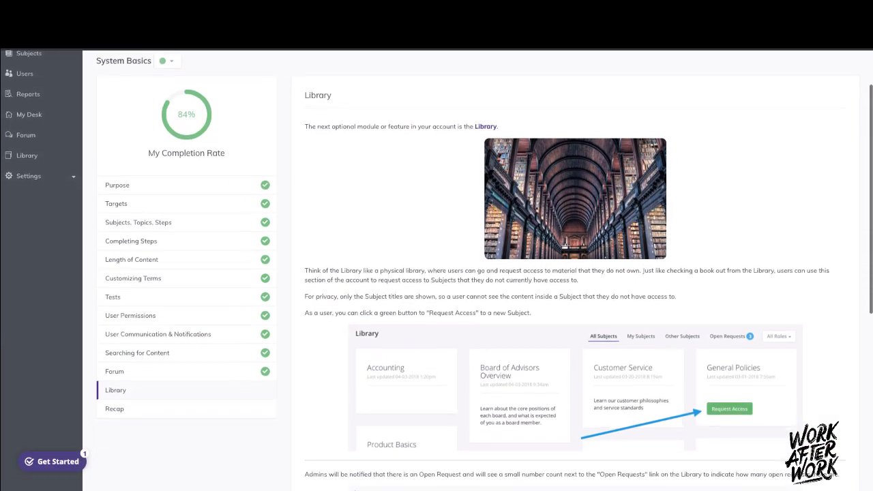
scroll(down, 3)
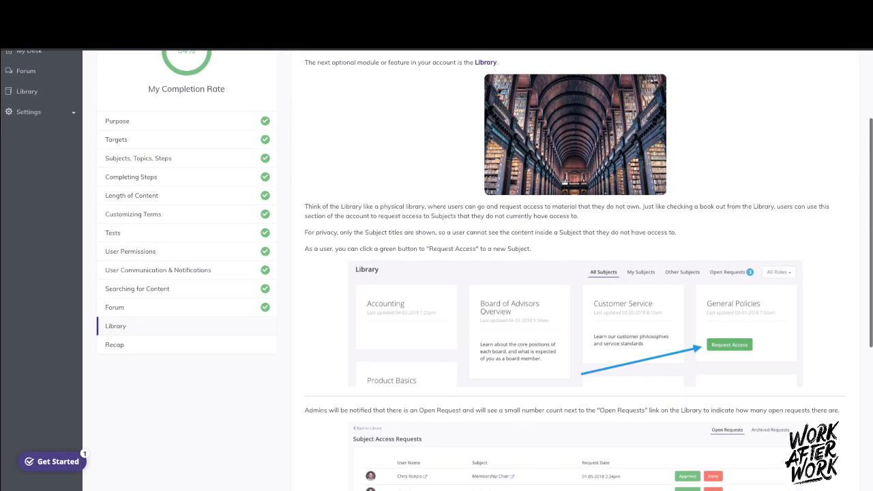
scroll(down, 3)
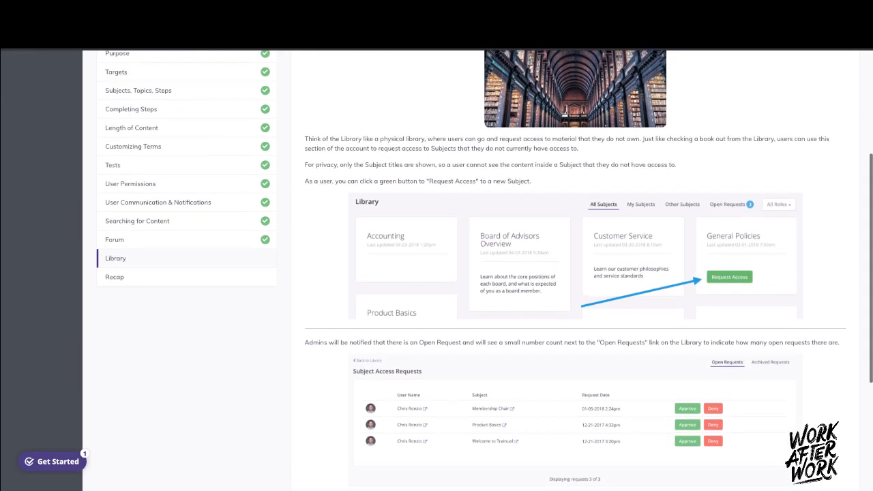
scroll(down, 3)
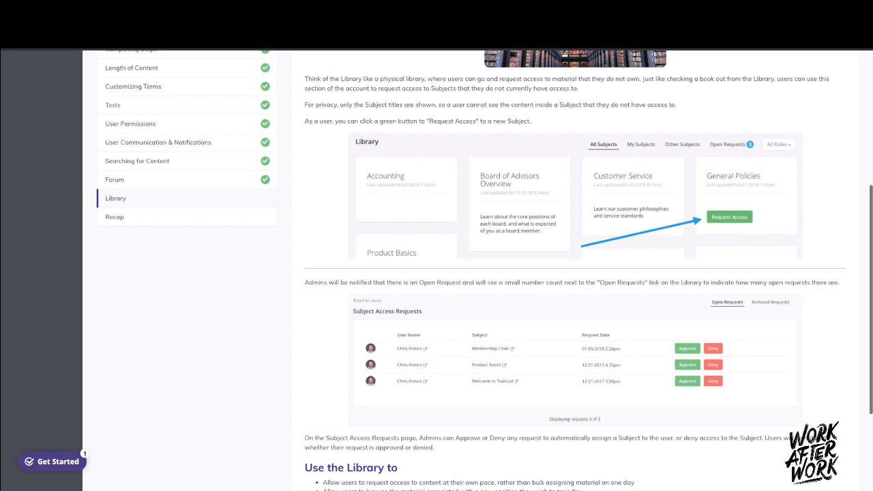
scroll(down, 3)
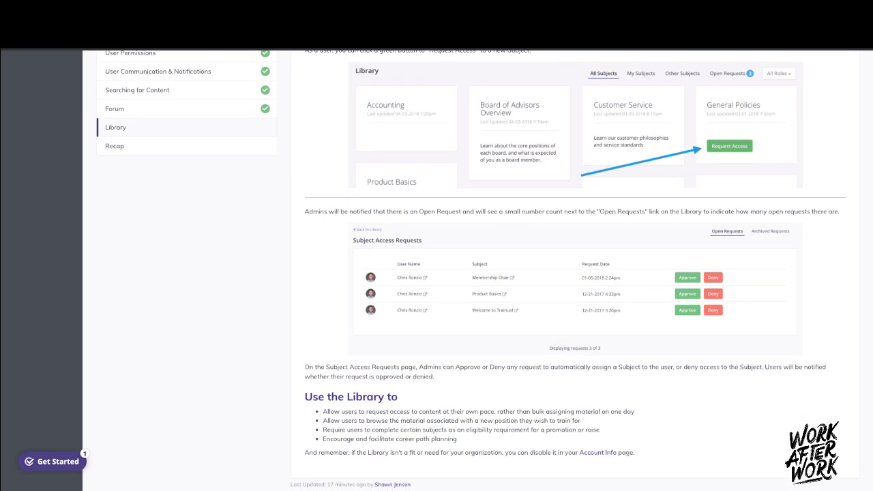
scroll(down, 3)
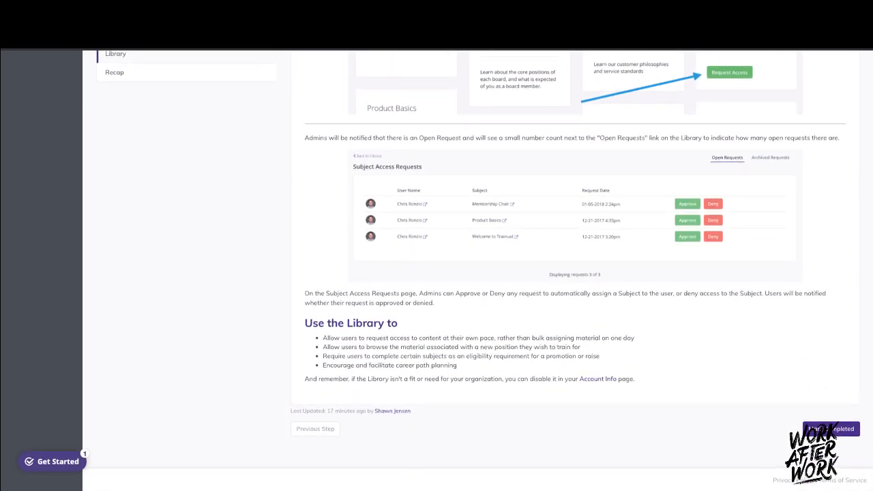
click(829, 428)
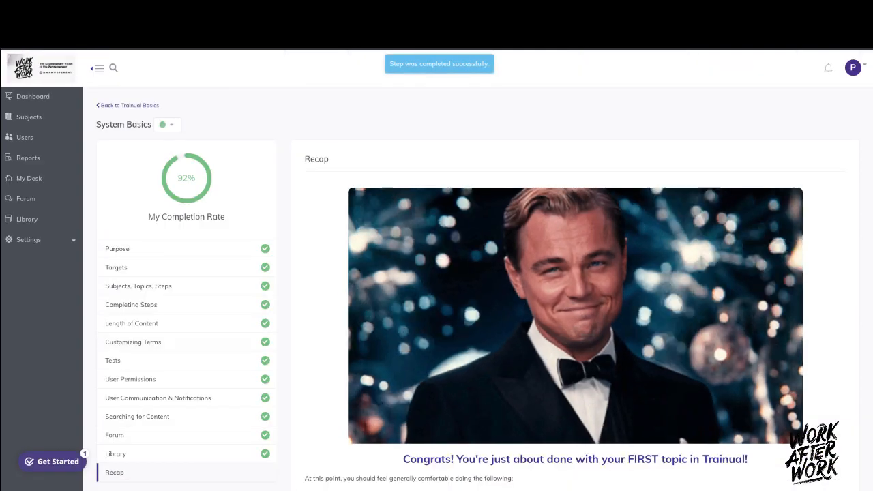
Step: Mark Recap completed to finish System Basics and confirm Yes, Continue into Creating Content
scroll(down, 3)
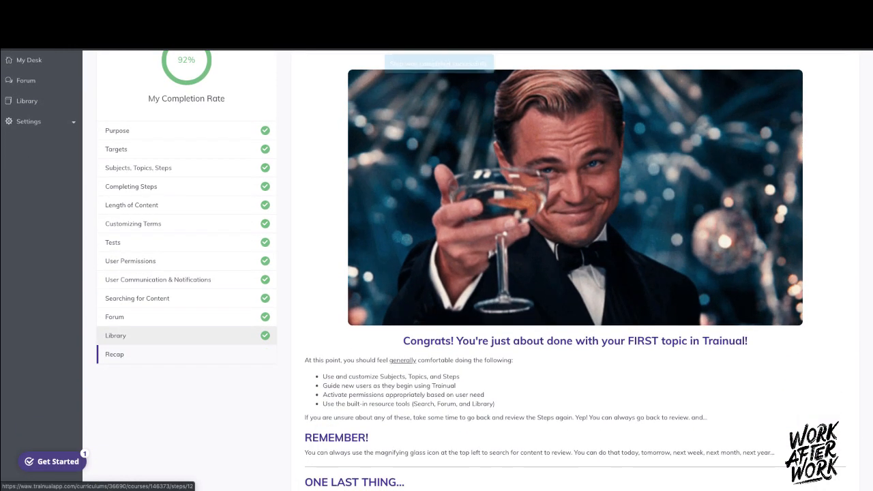
scroll(down, 3)
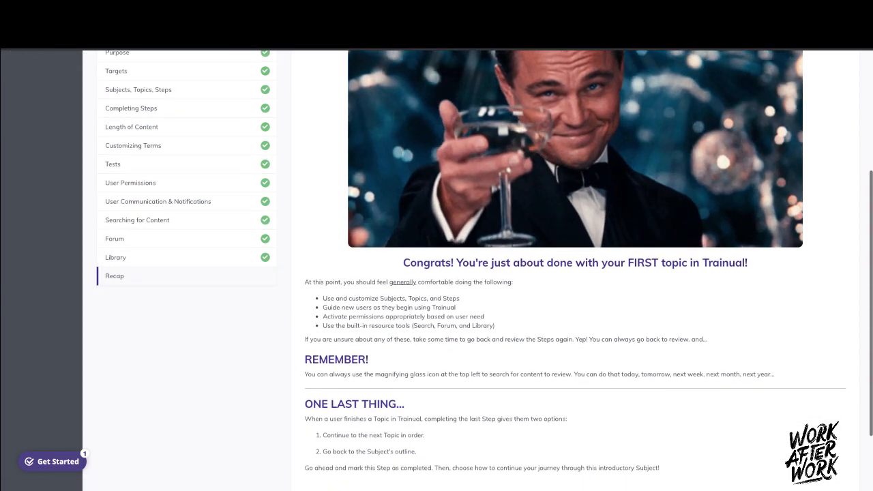
scroll(down, 3)
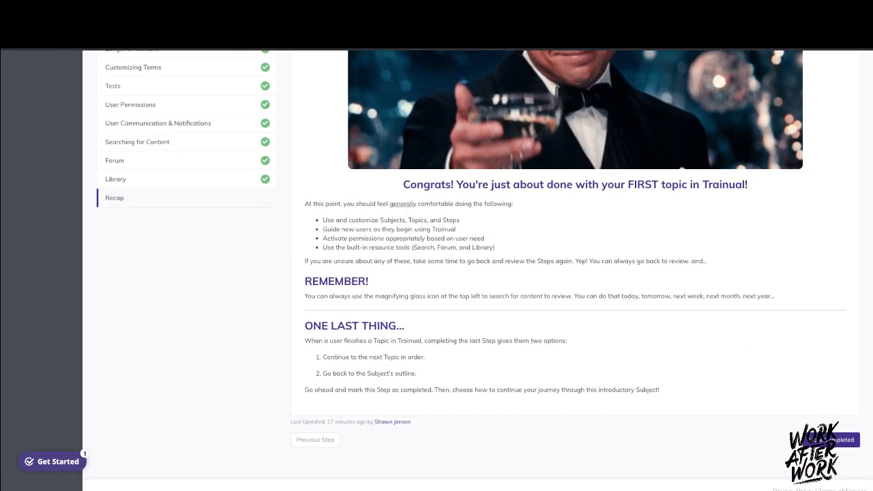
scroll(down, 3)
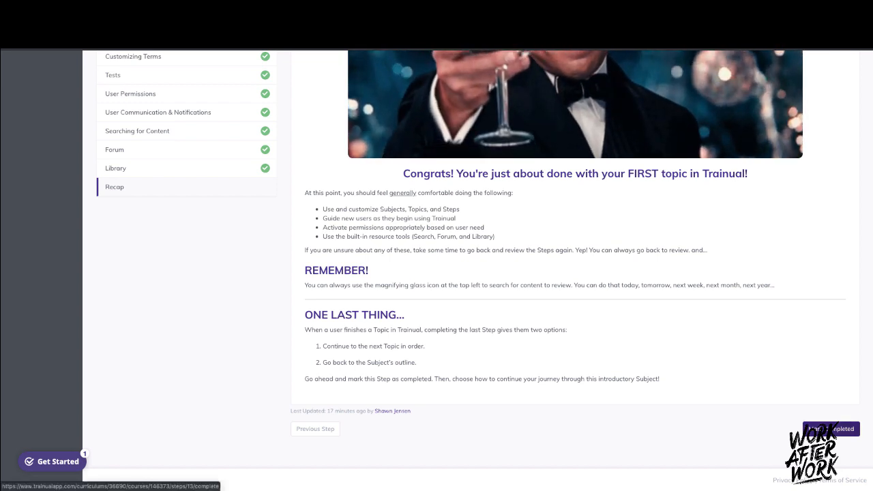
click(829, 428)
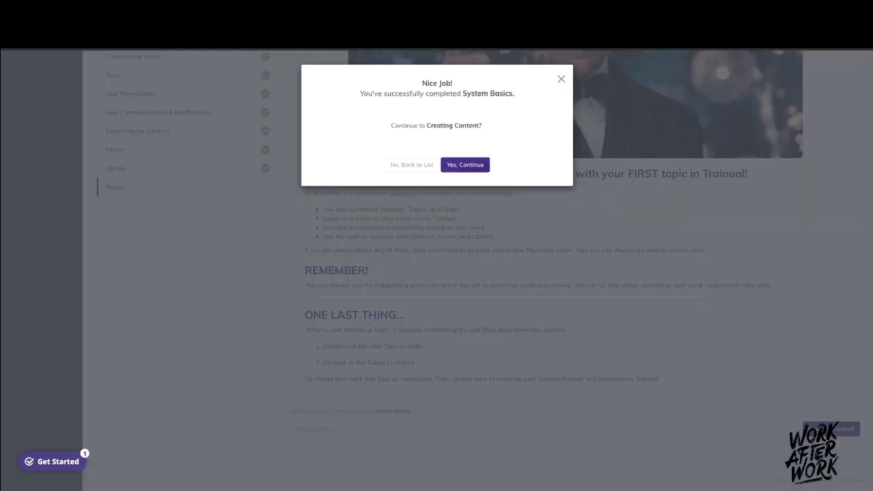
click(463, 164)
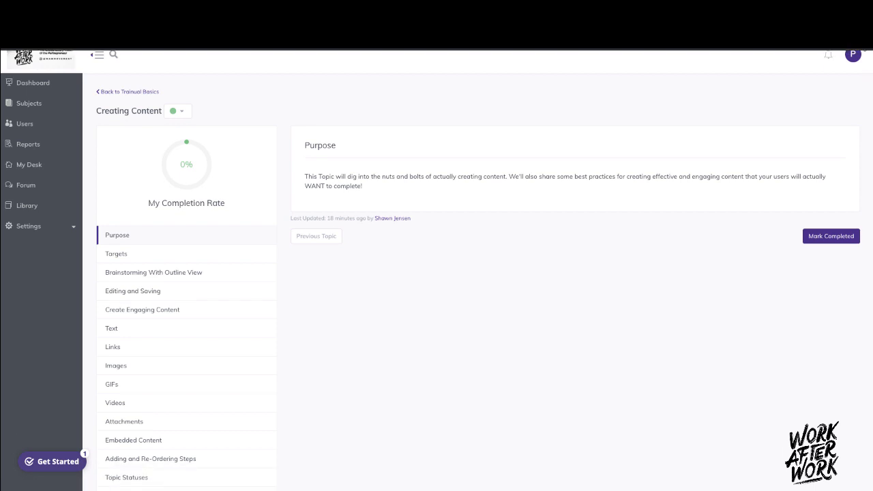
Step: Mark the Creating Content Purpose step as completed
click(831, 234)
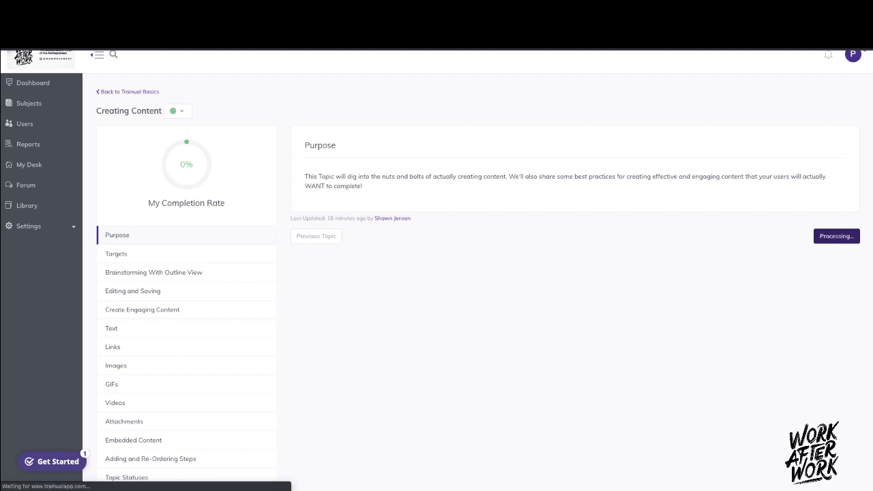